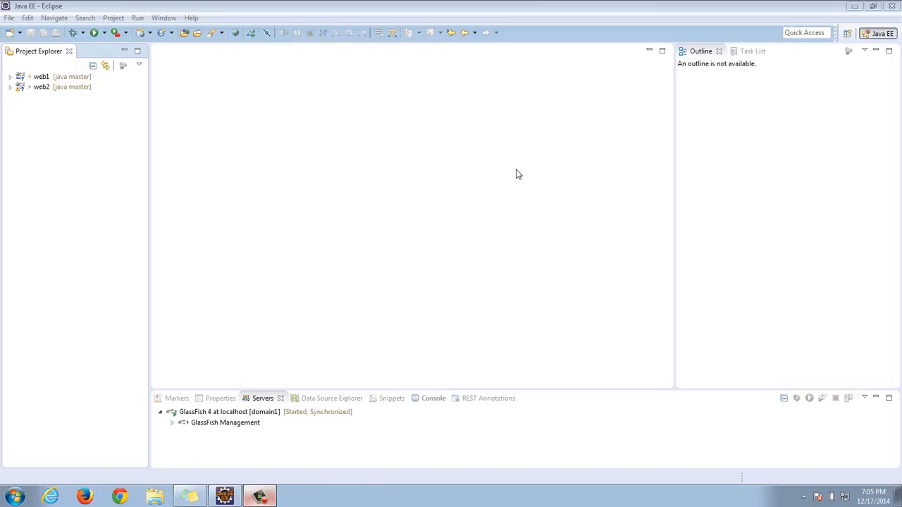
mouse_move(39, 104)
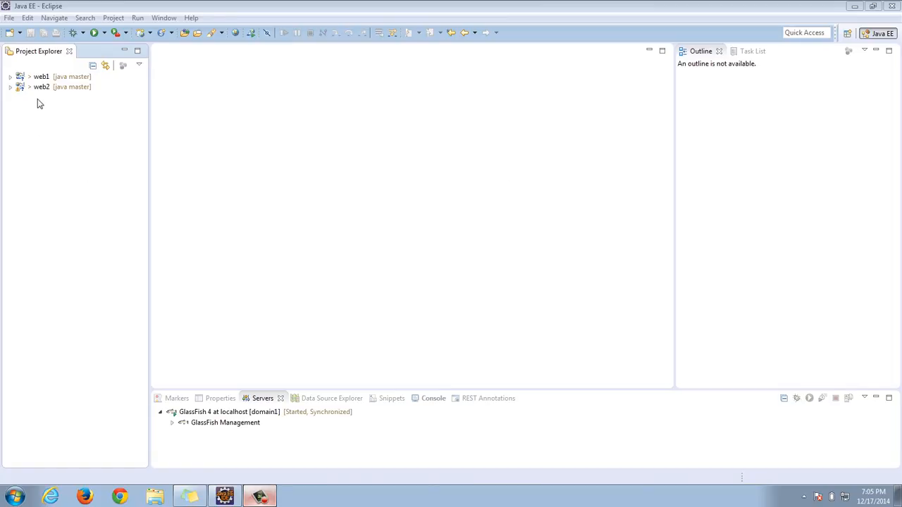
- Copy the web2 project and paste it as a new project named web3
right_click(42, 86)
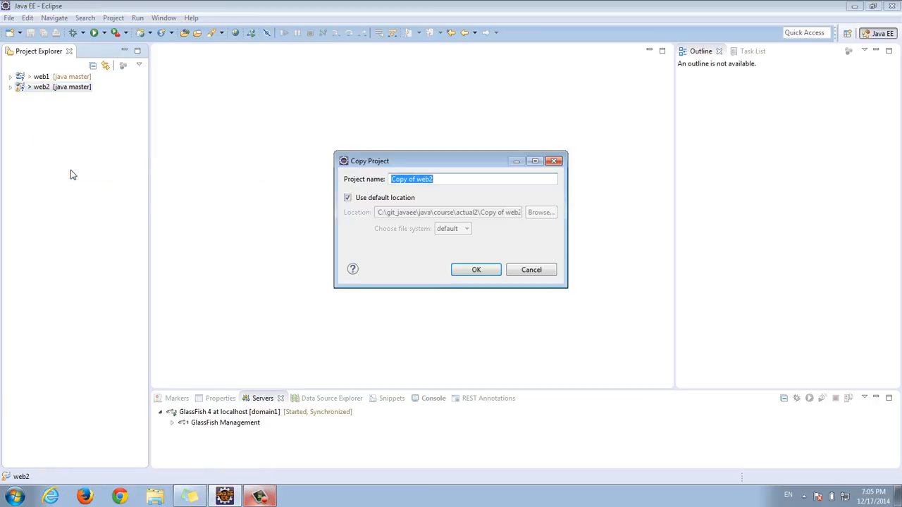
text(web)
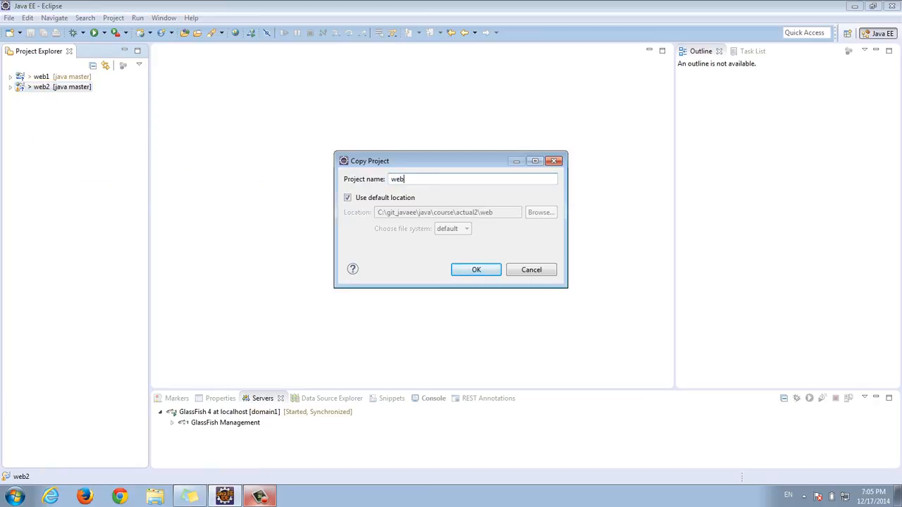
click(475, 269)
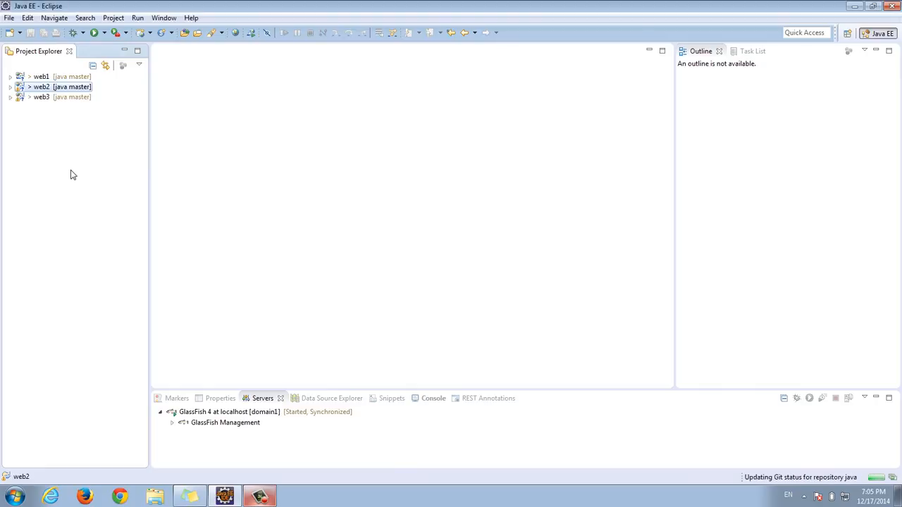
click(41, 96)
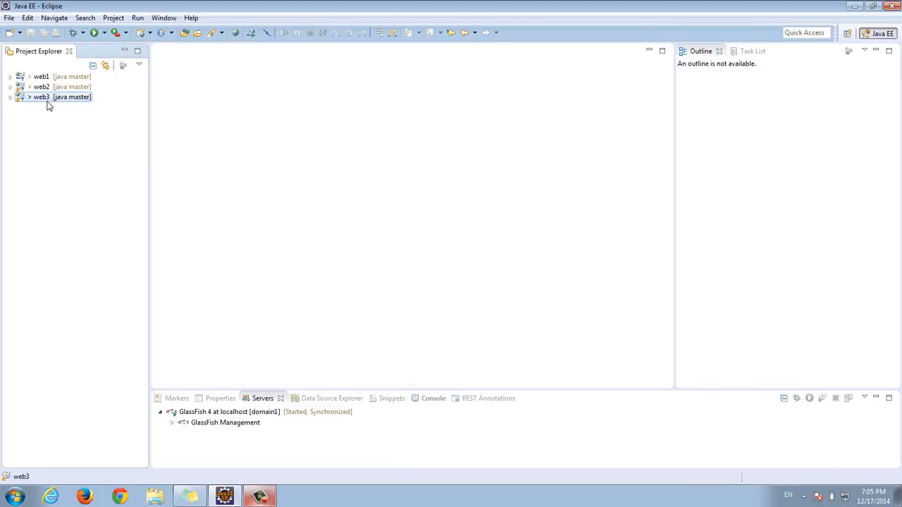
- Open web3's Web Project Settings to change its context root from web2 to web3
right_click(40, 97)
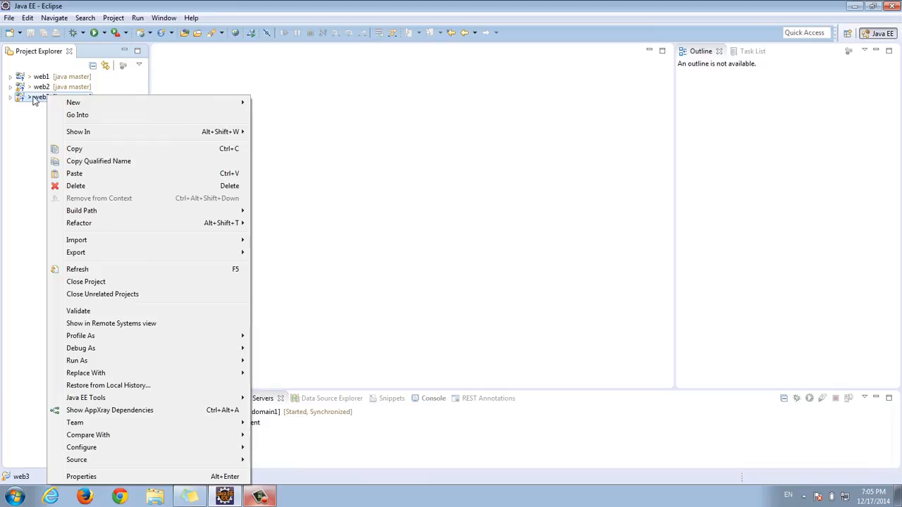
click(81, 476)
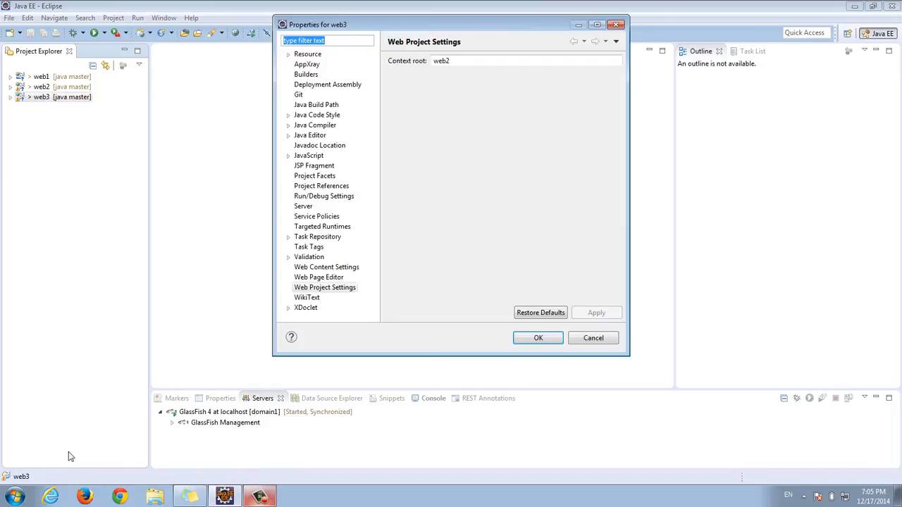
text(web)
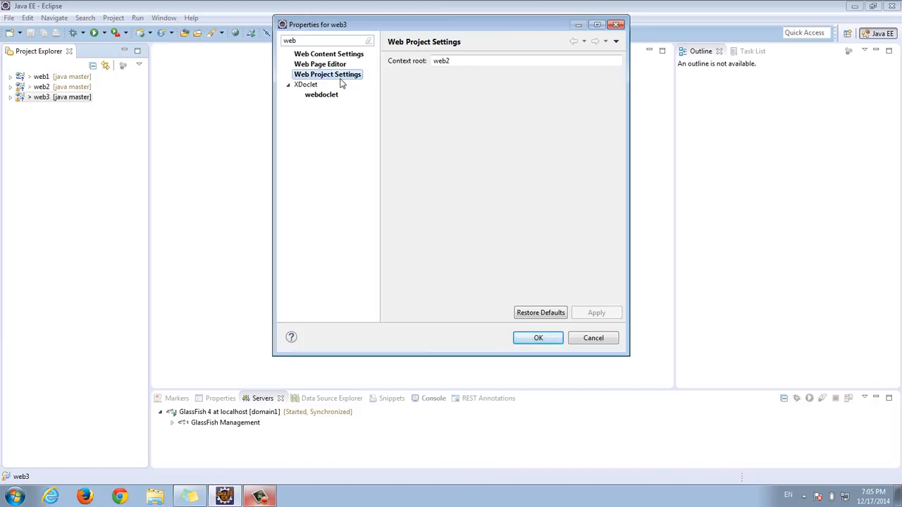
click(483, 60)
text(3)
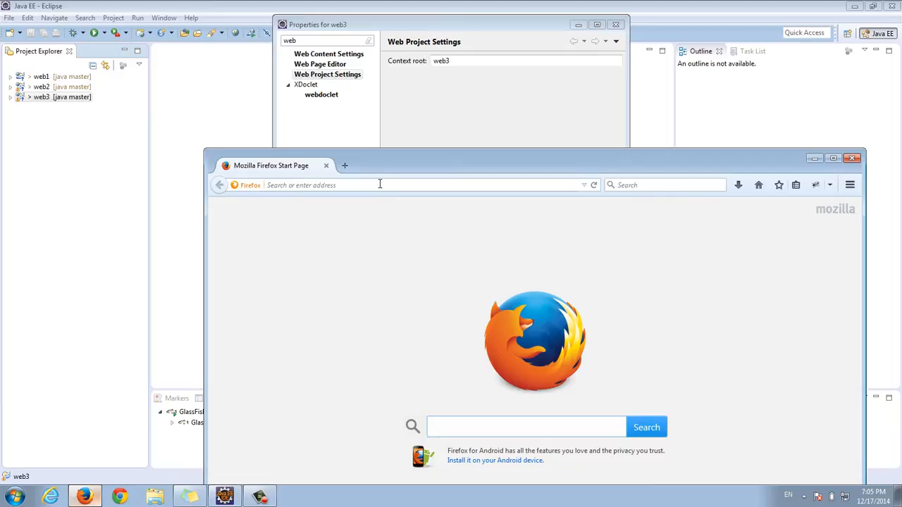
- Type the address localhost:8080/web into Firefox's address bar
text(local)
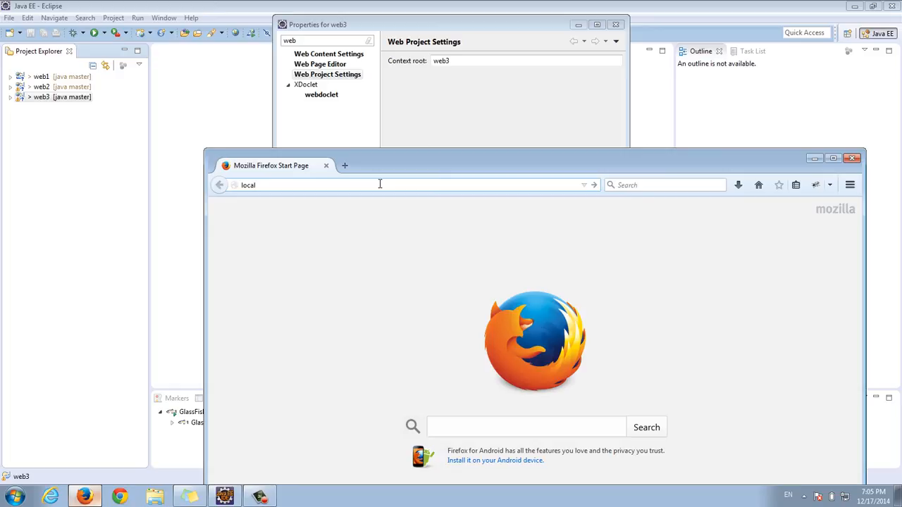
text(host:)
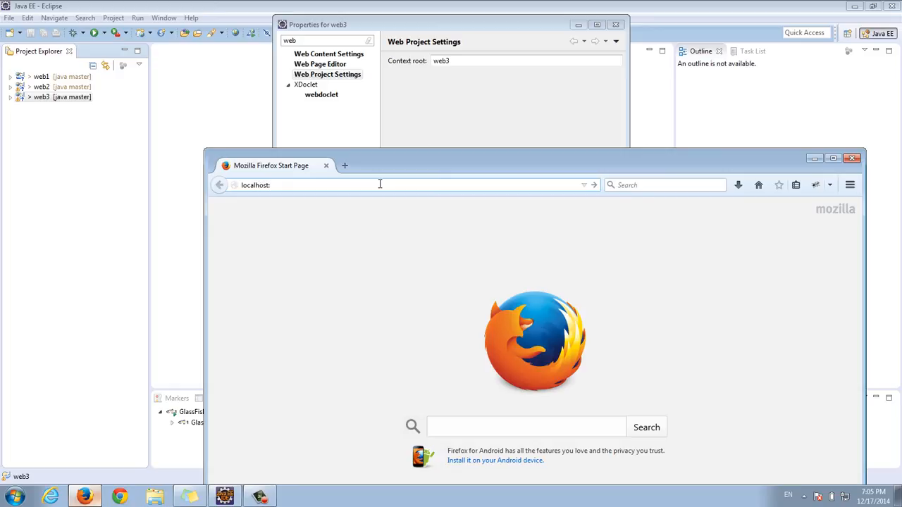
text(8080)
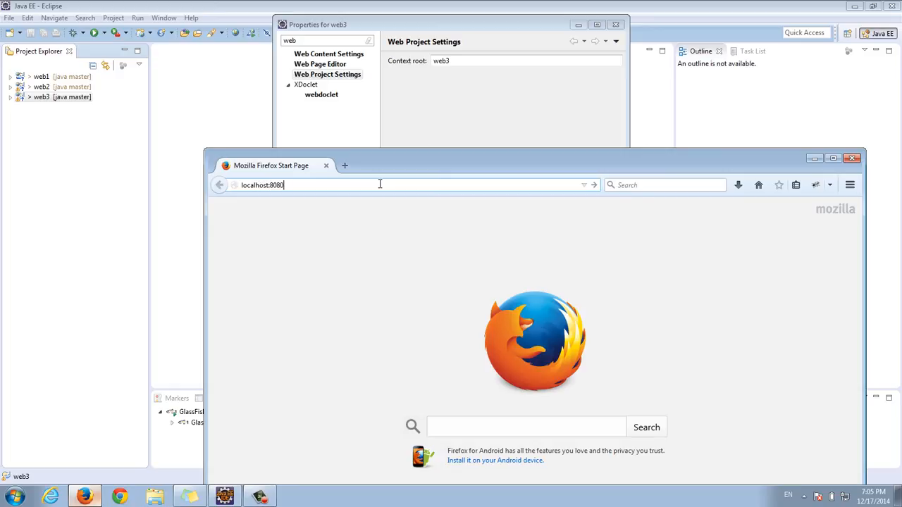
text(/web)
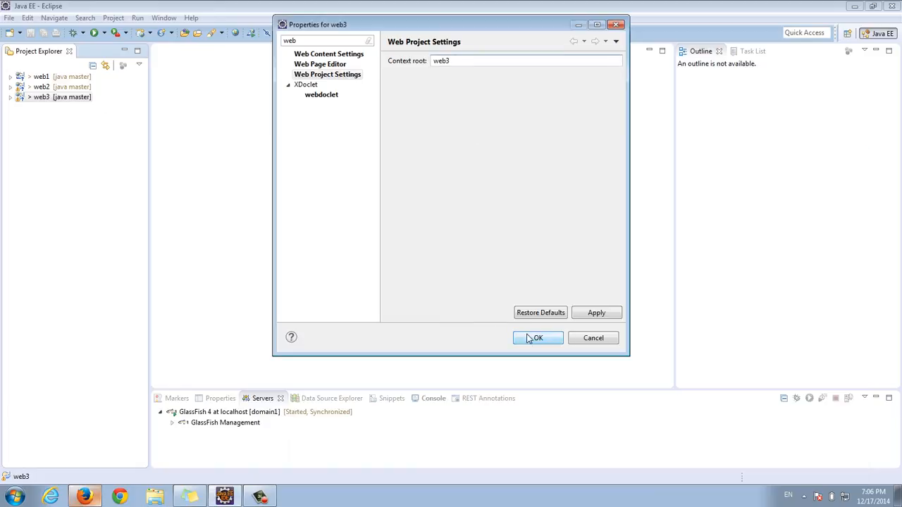
- Apply the context root change and expand web3 down to WebContent/WEB-INF/views
click(538, 338)
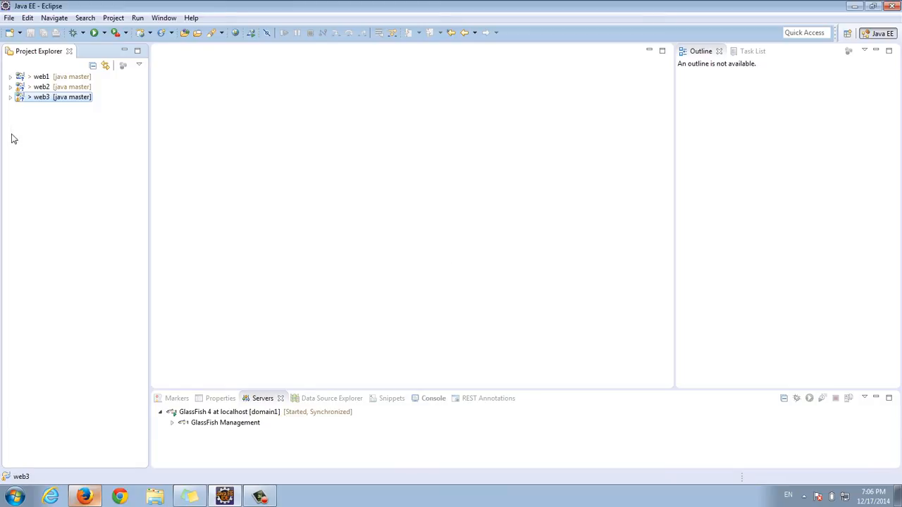
click(11, 97)
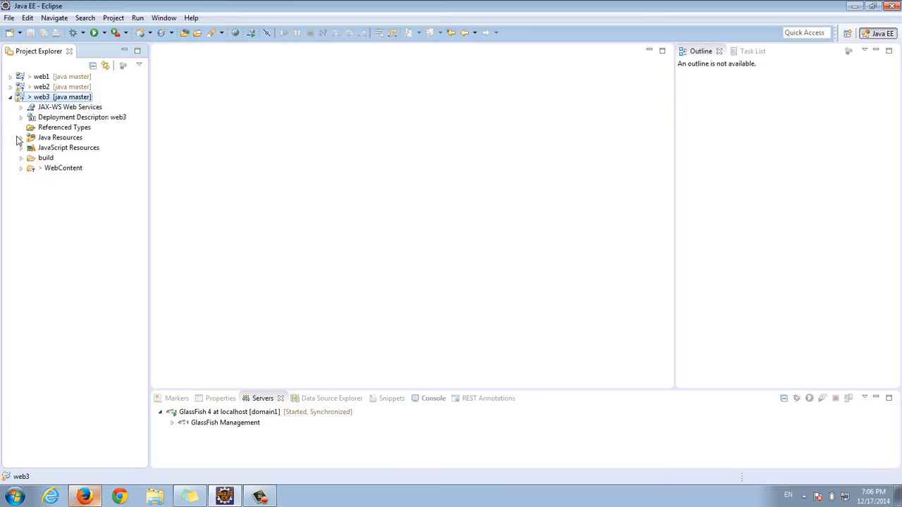
click(21, 138)
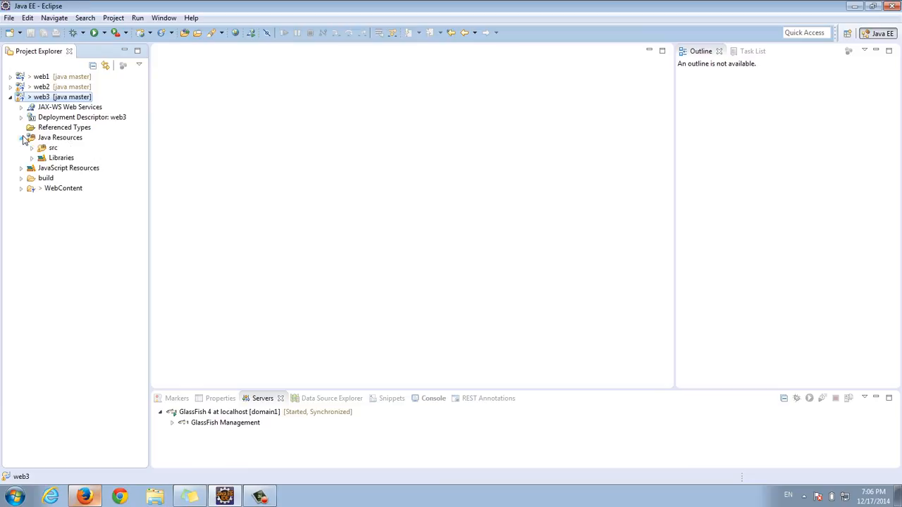
click(32, 147)
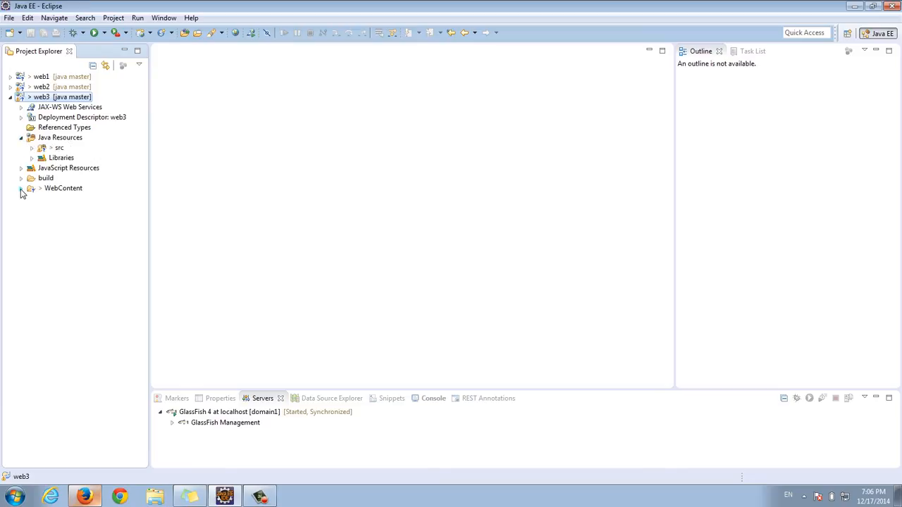
click(22, 188)
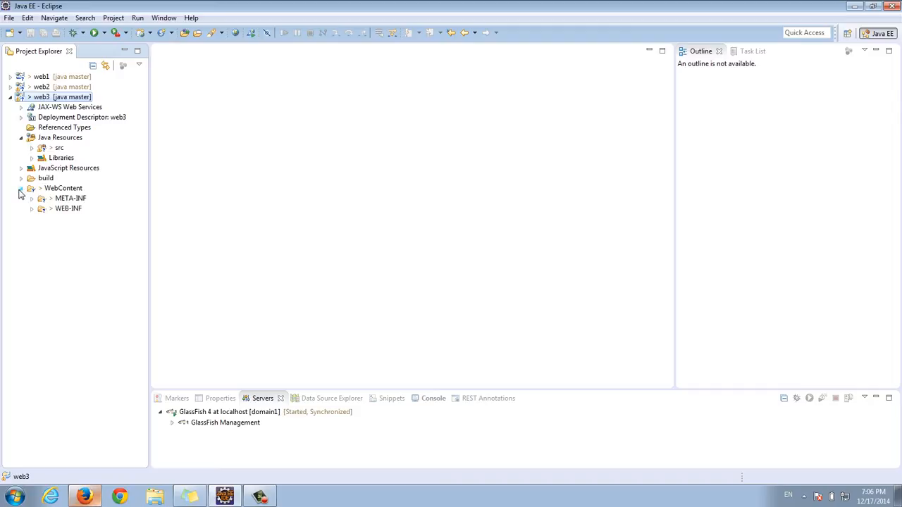
click(32, 209)
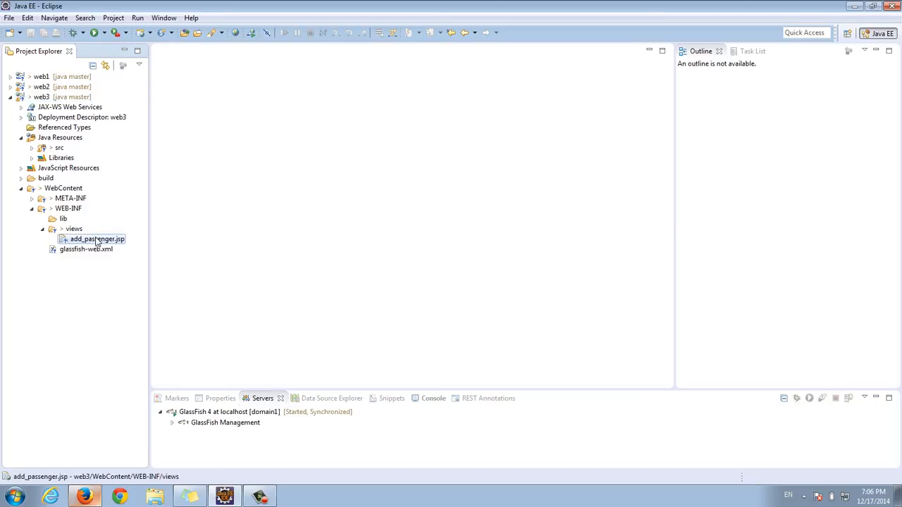
- Open add_passenger.jsp and add a form posting to AddPassenger inside the body
double_click(97, 239)
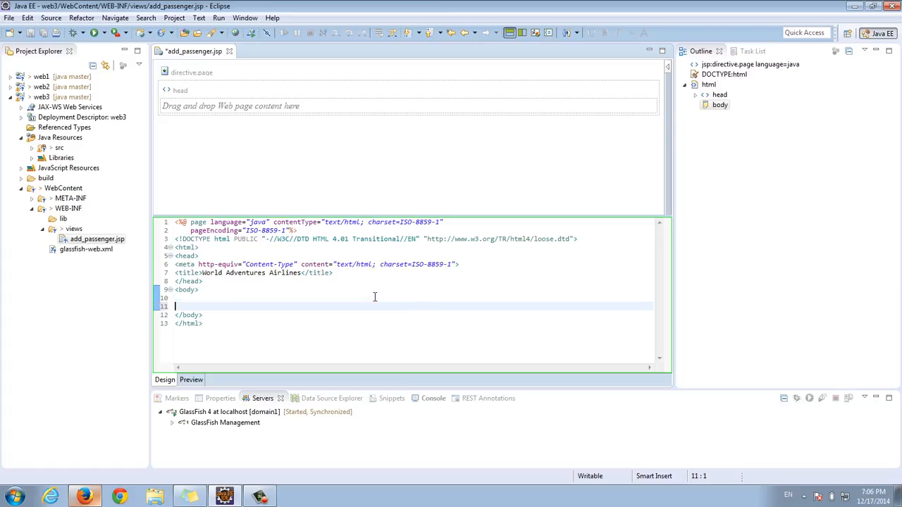
key(Enter)
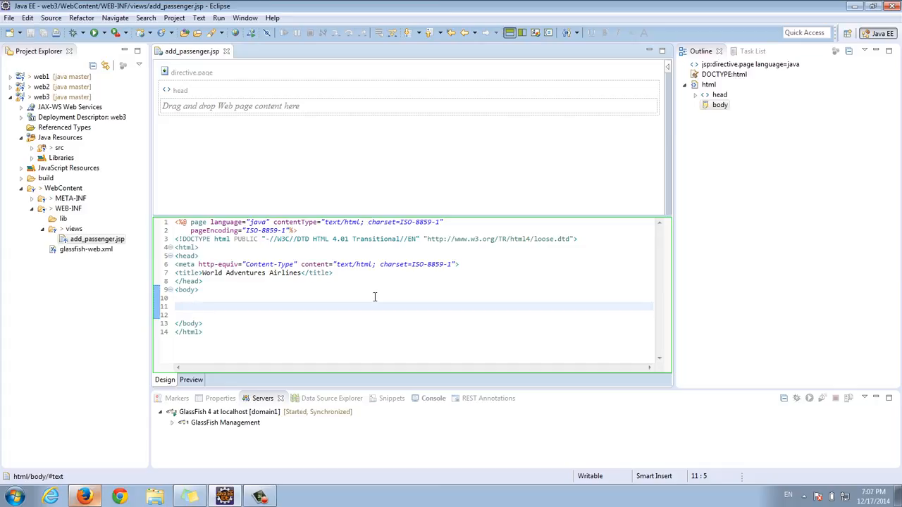
text(<form)
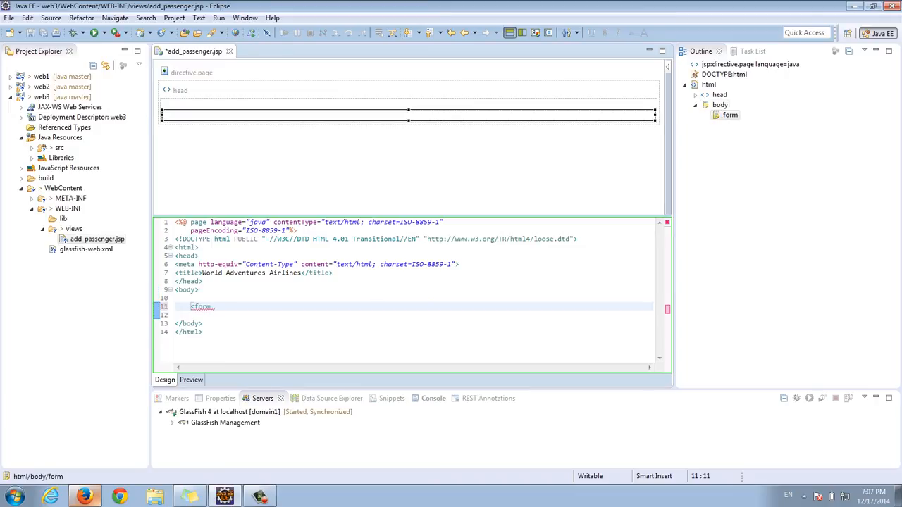
text(action)
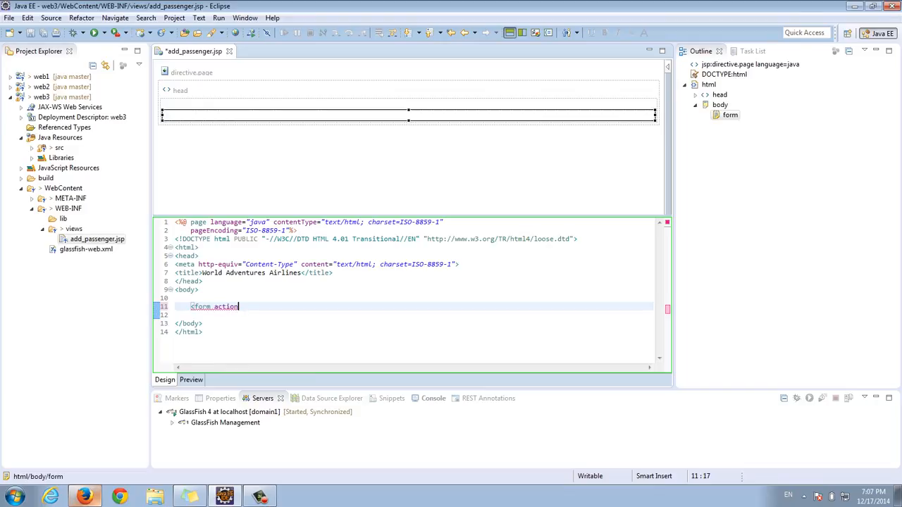
text(=")
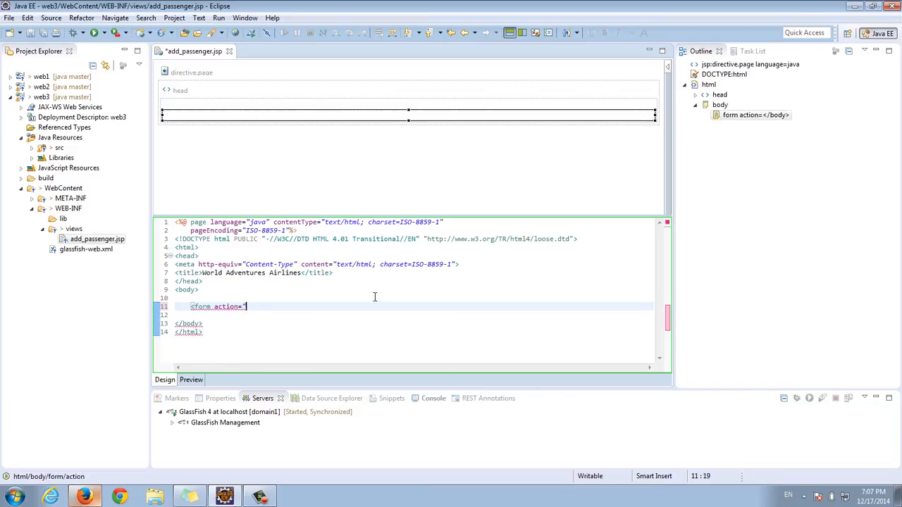
text(AddPassenger" method=)
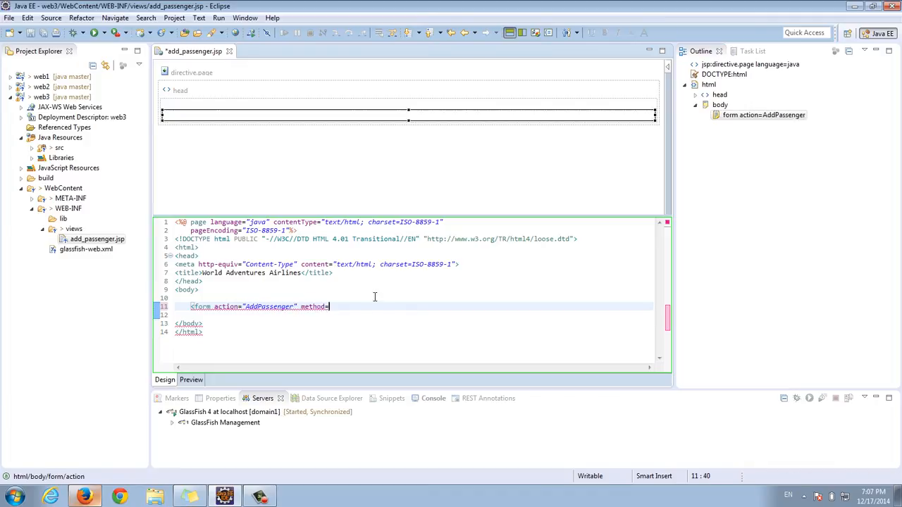
text("post">)
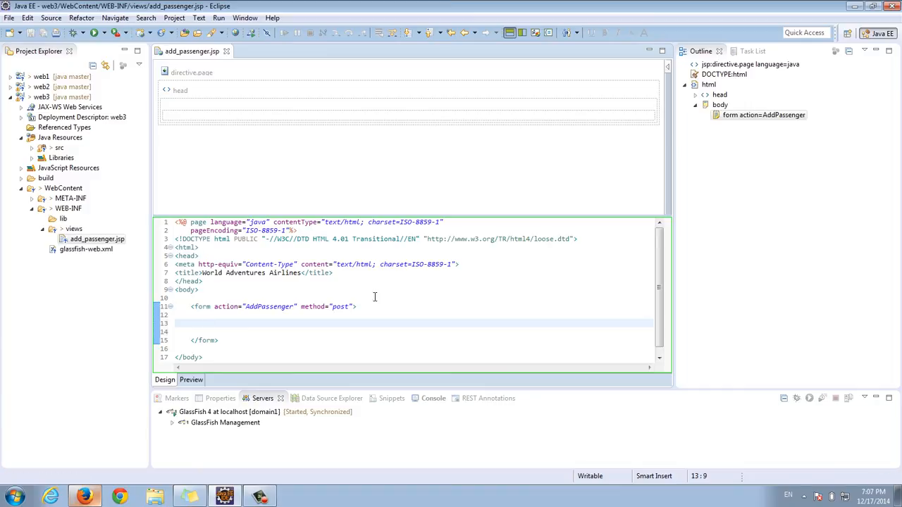
- Add a 'First name:' label and a text input named first-name inside the form
text(<)
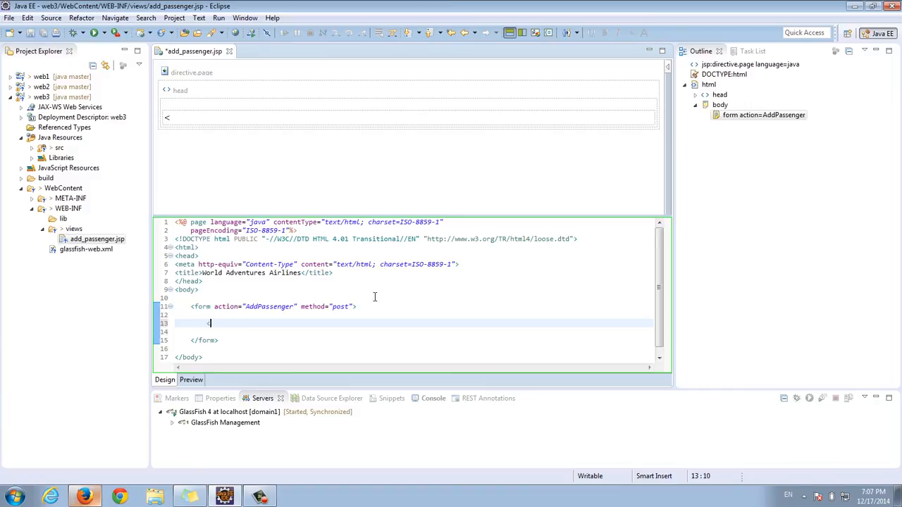
text(inp)
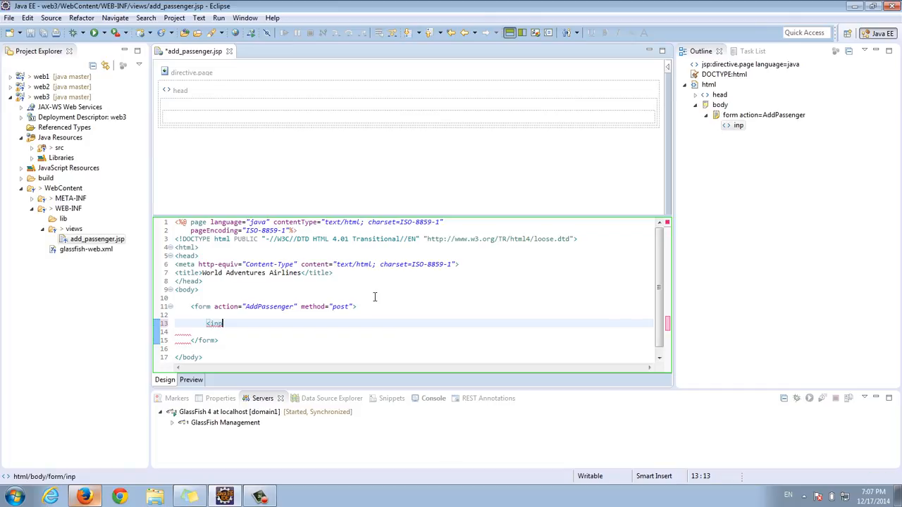
text(ut)
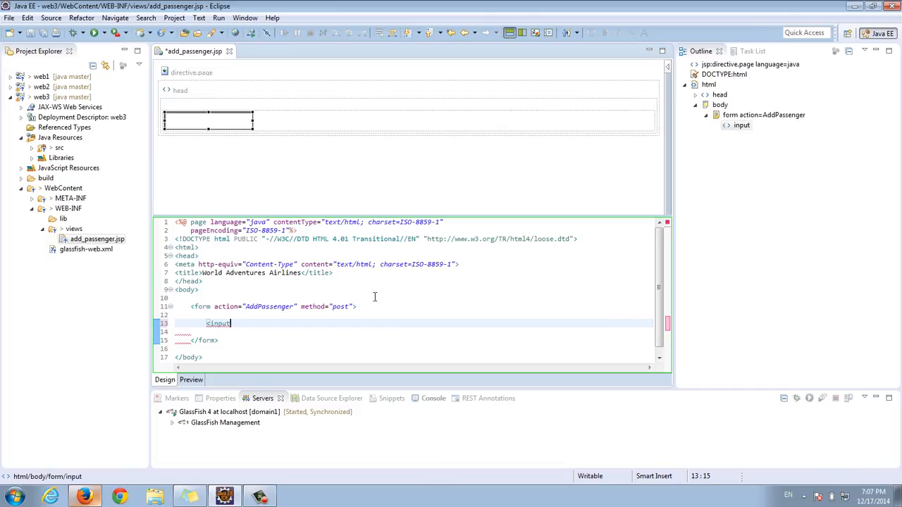
text(name="d")
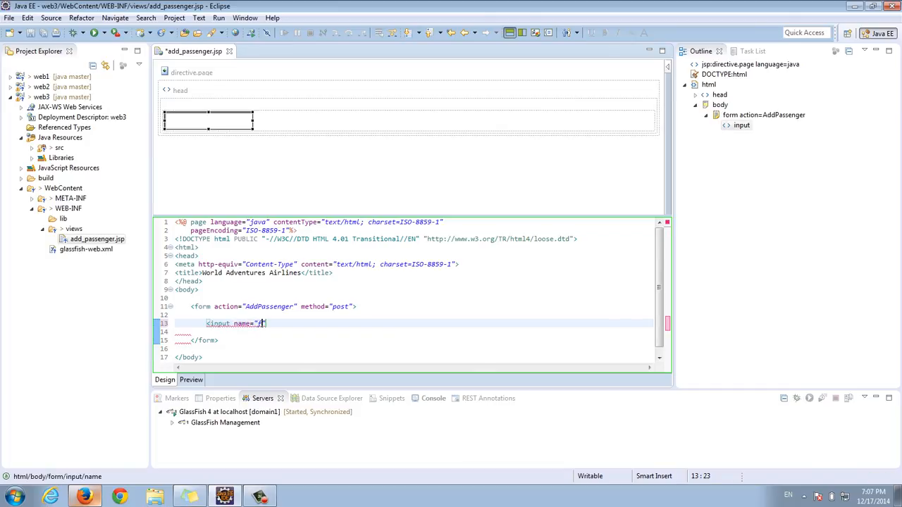
text(fr)
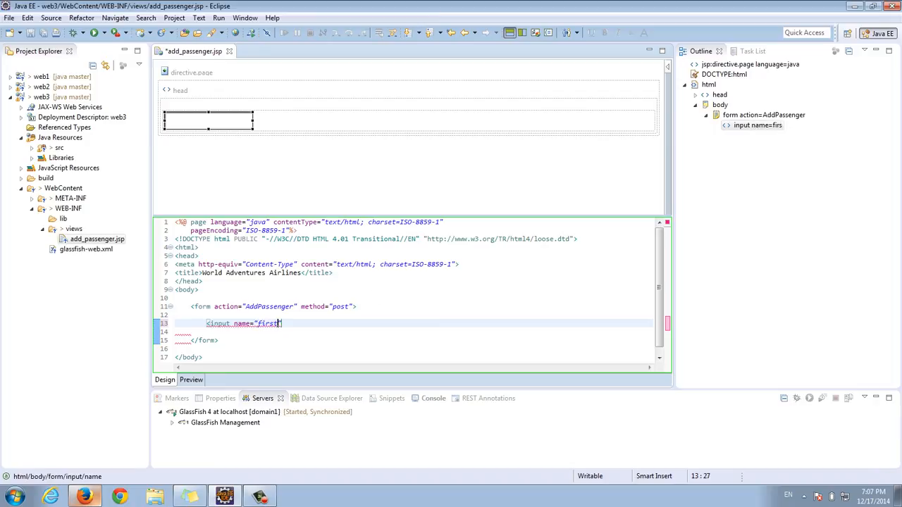
text(-name)
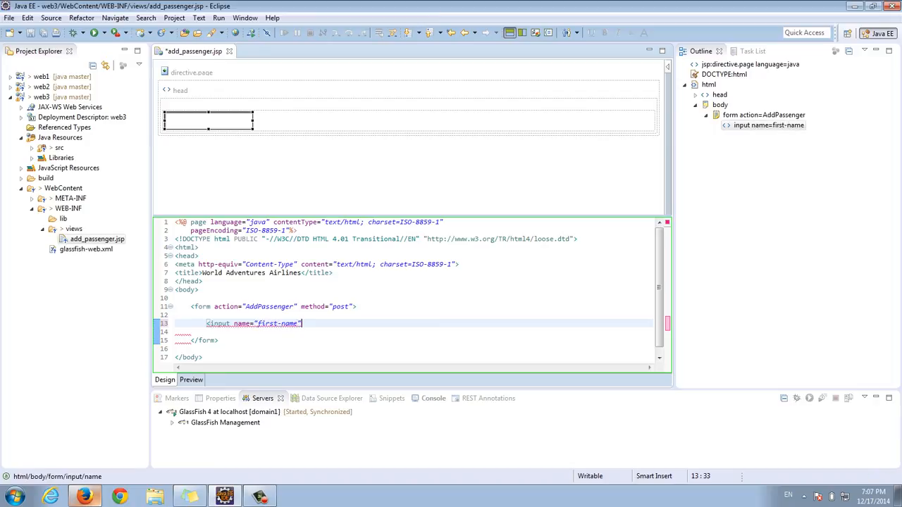
text(type="te)
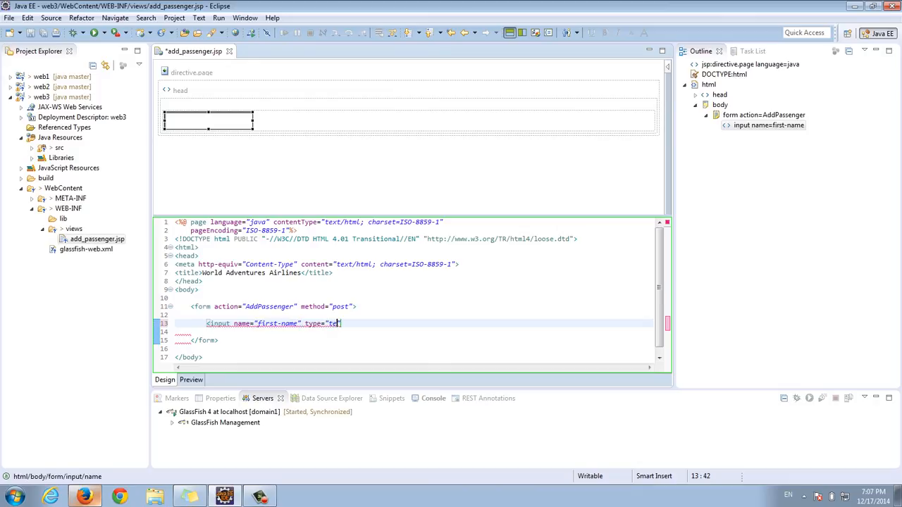
text(xt"></input>)
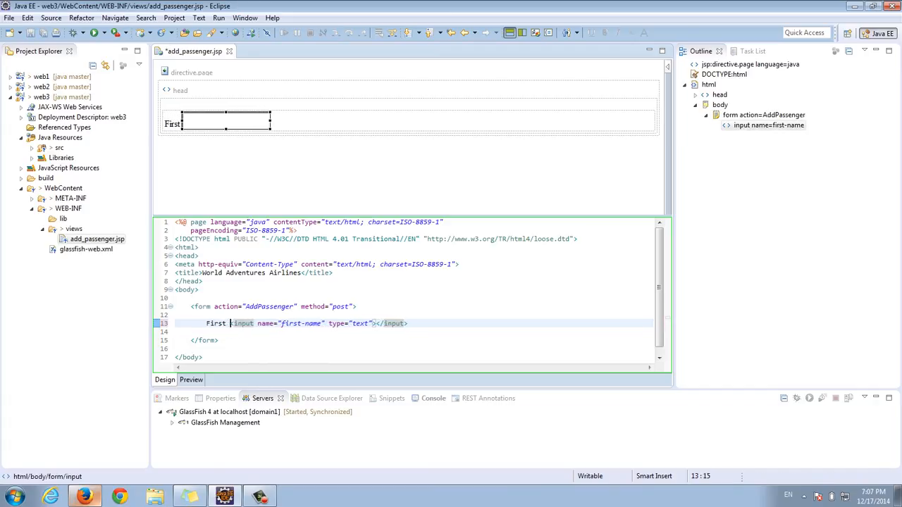
text(name:)
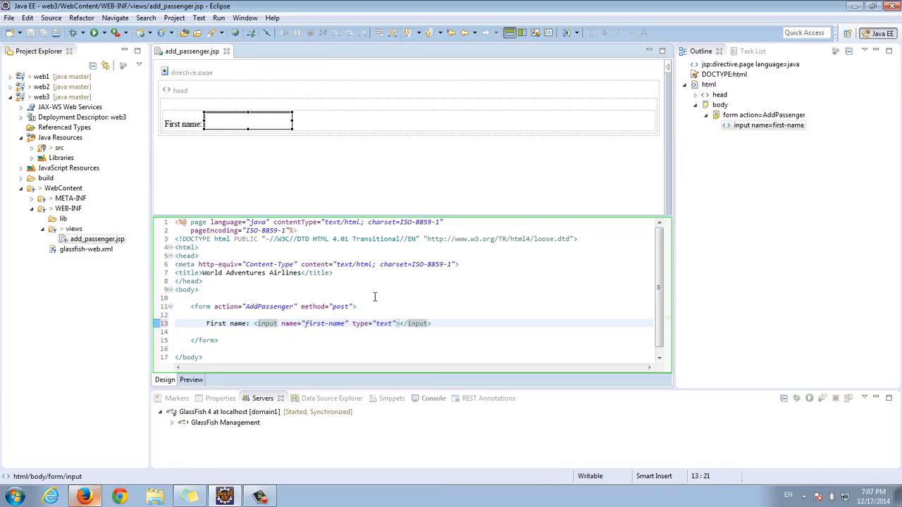
mouse_move(360, 300)
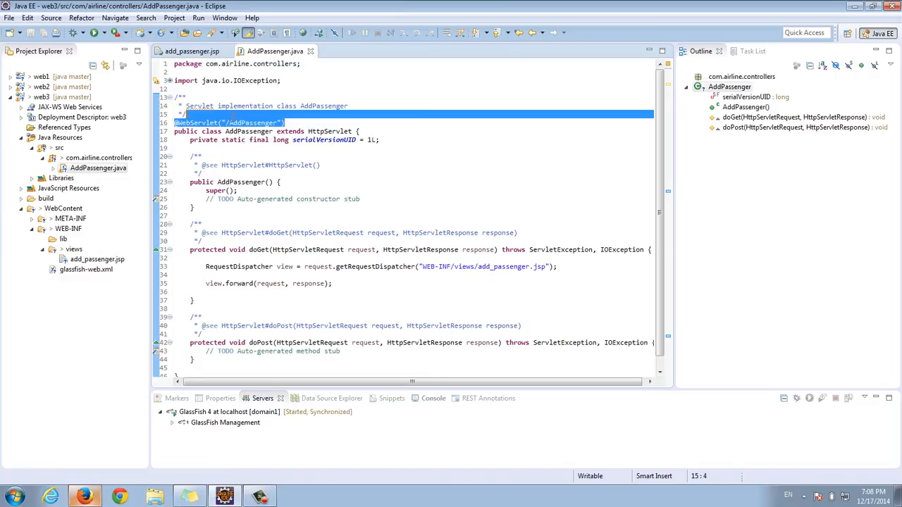
click(120, 497)
text(localhost:8080/web3/)
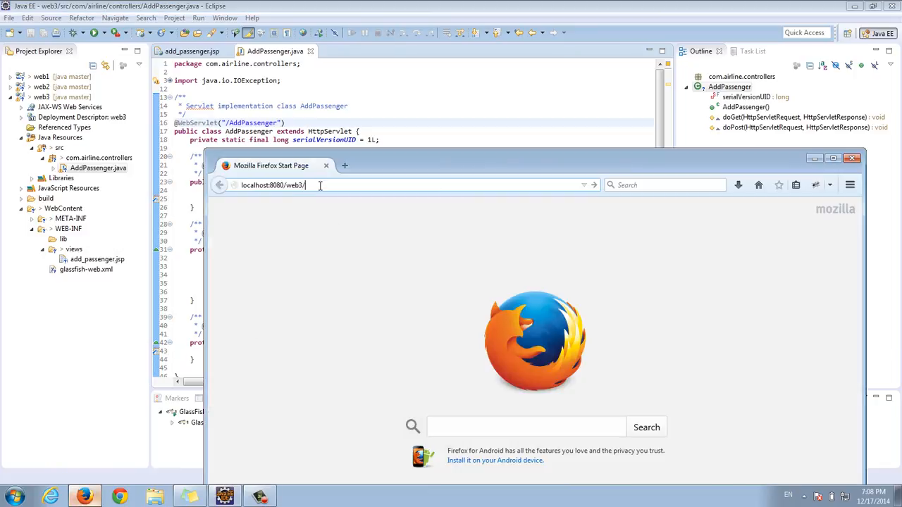
text(AddPasseng)
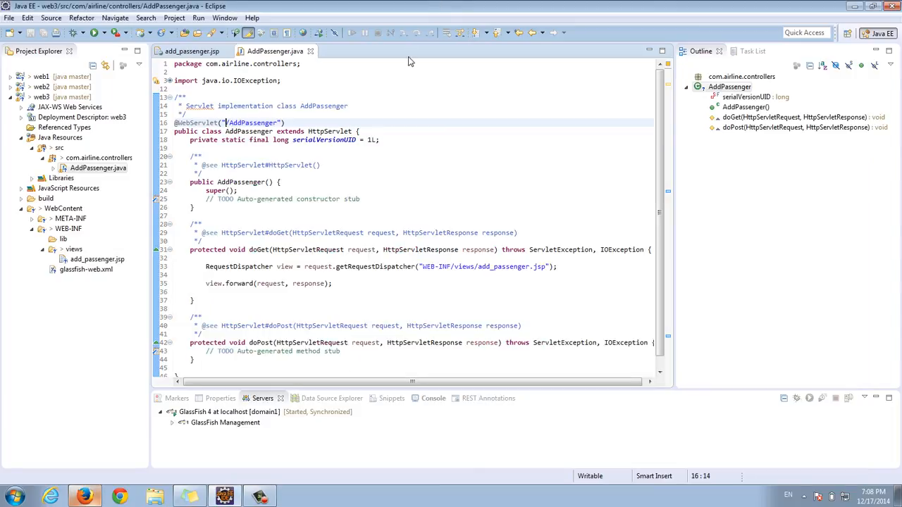
double_click(258, 249)
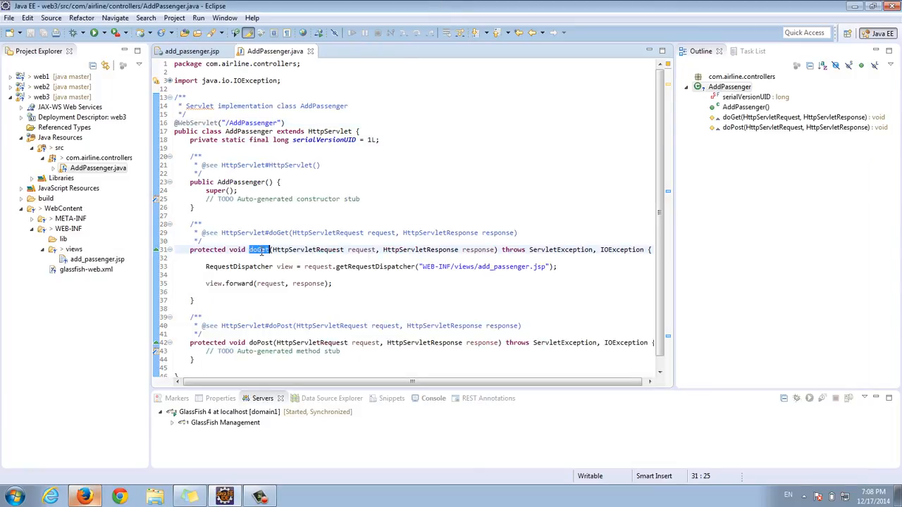
mouse_move(259, 249)
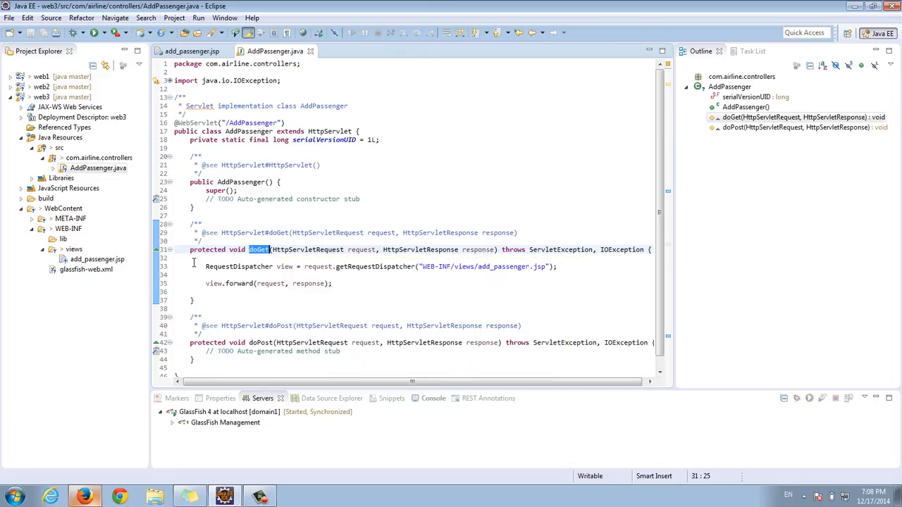
mouse_move(499, 266)
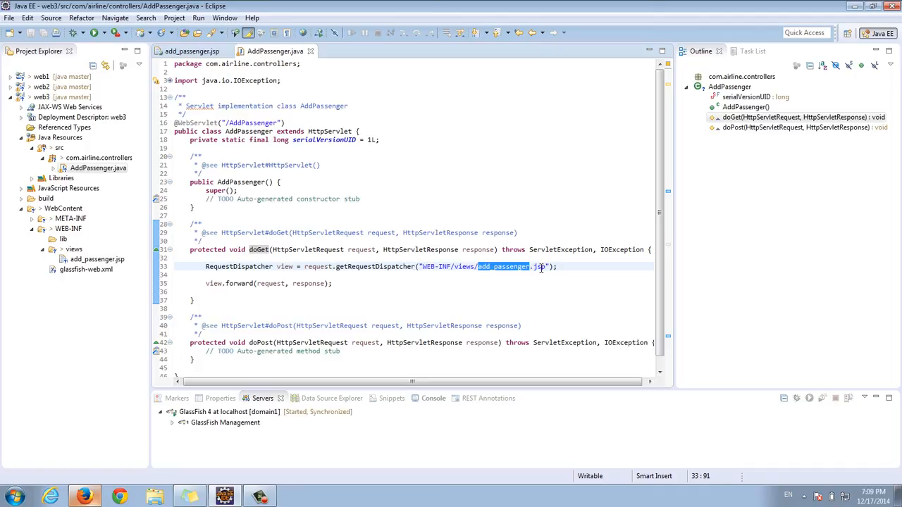
mouse_move(366, 225)
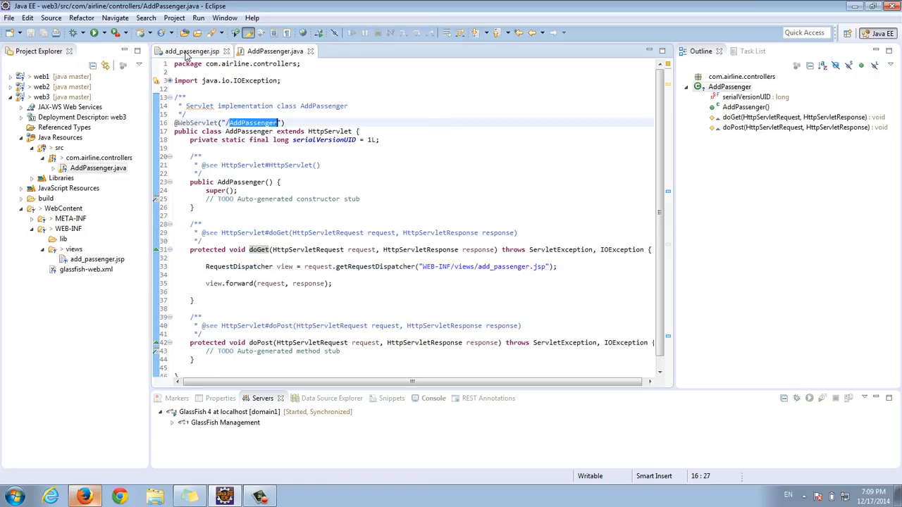
click(191, 51)
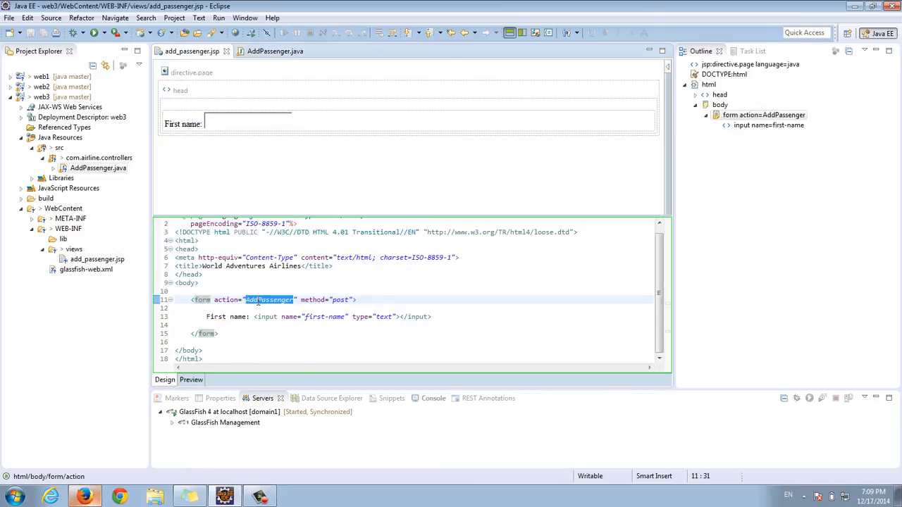
mouse_move(270, 299)
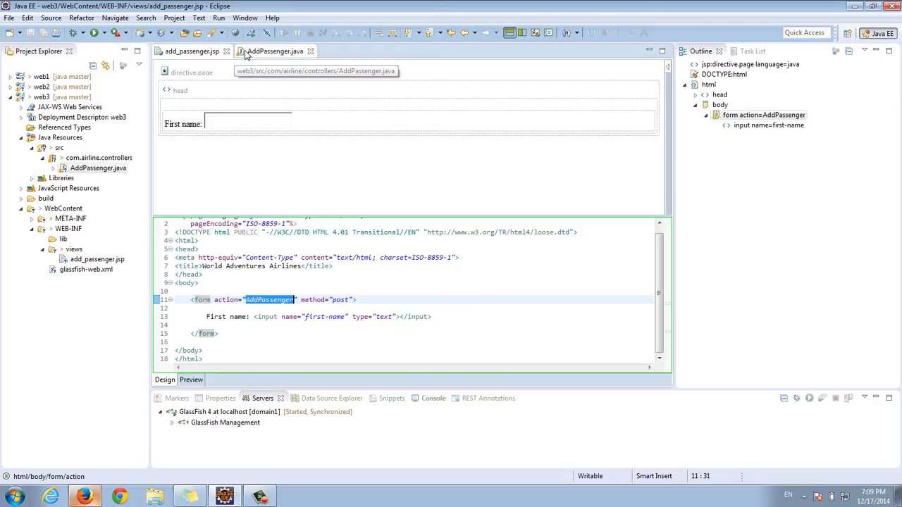
click(275, 51)
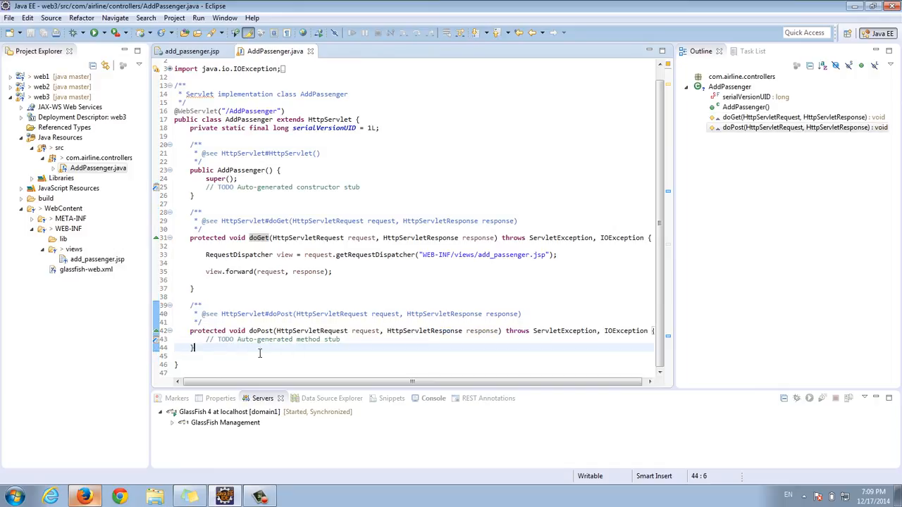
- Compare the servlet's doGet and doPost with the JSP form, then return to add_passenger.jsp
click(120, 497)
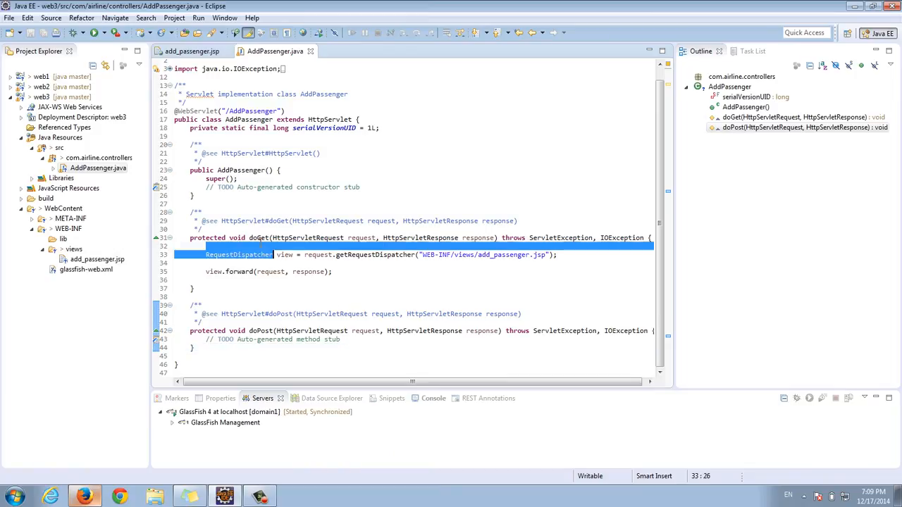
double_click(260, 237)
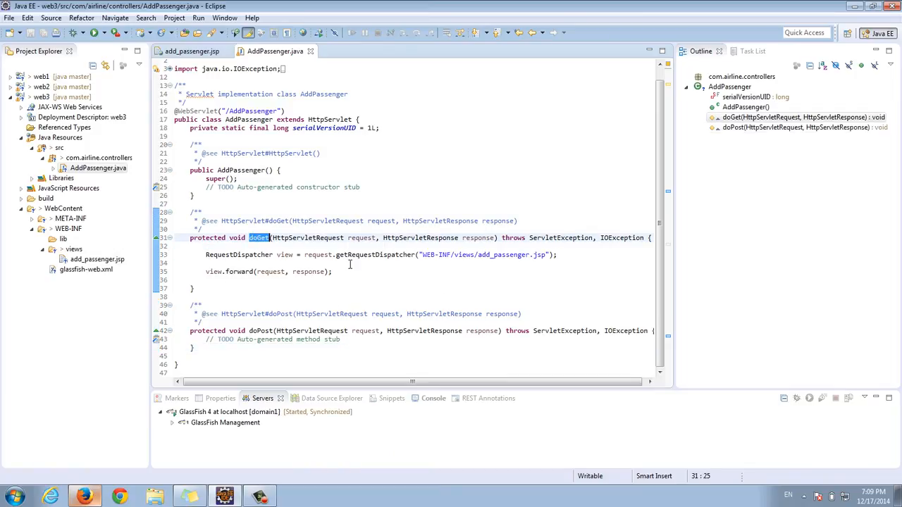
mouse_move(341, 280)
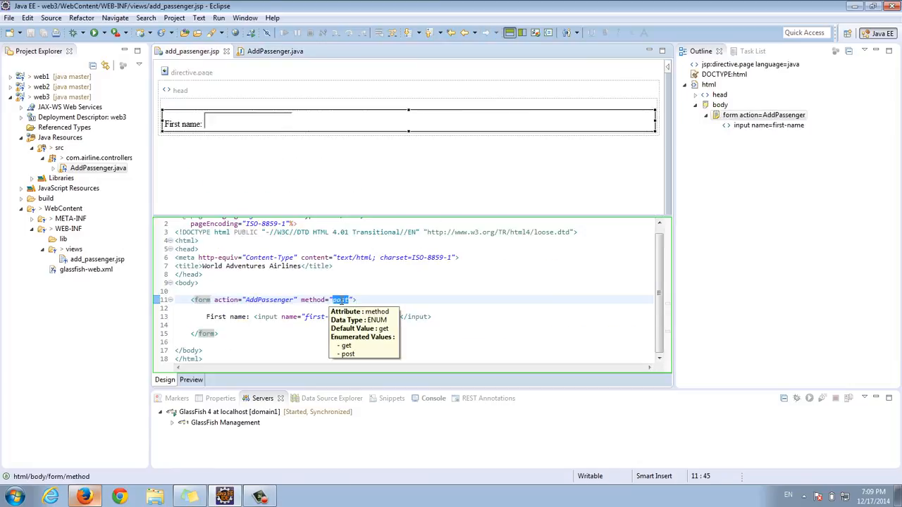
click(274, 51)
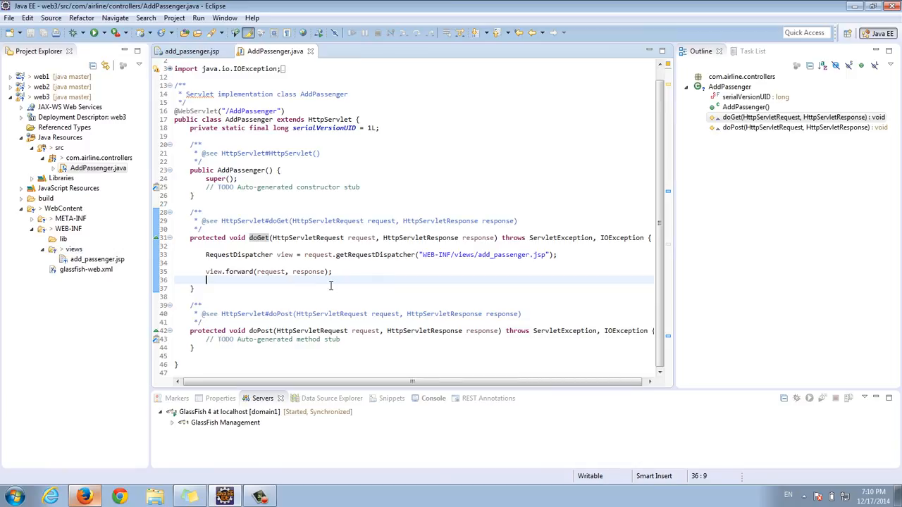
mouse_move(230, 346)
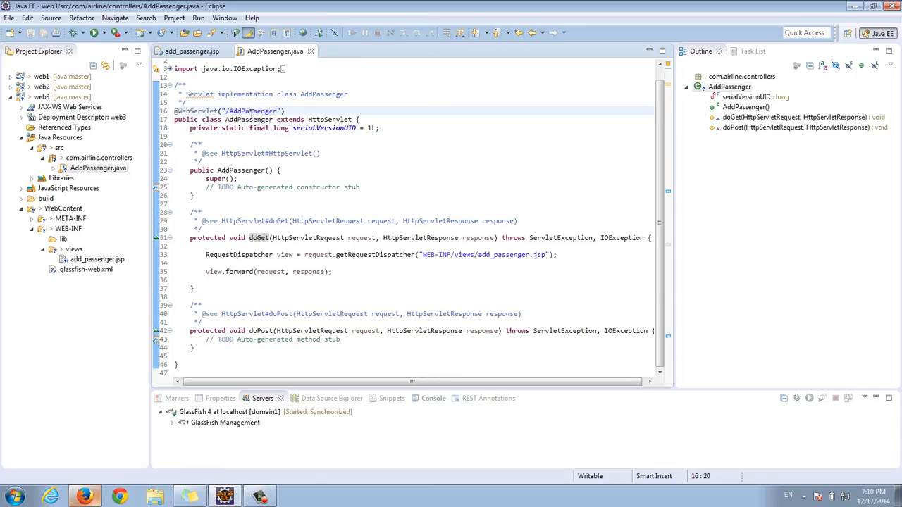
double_click(259, 237)
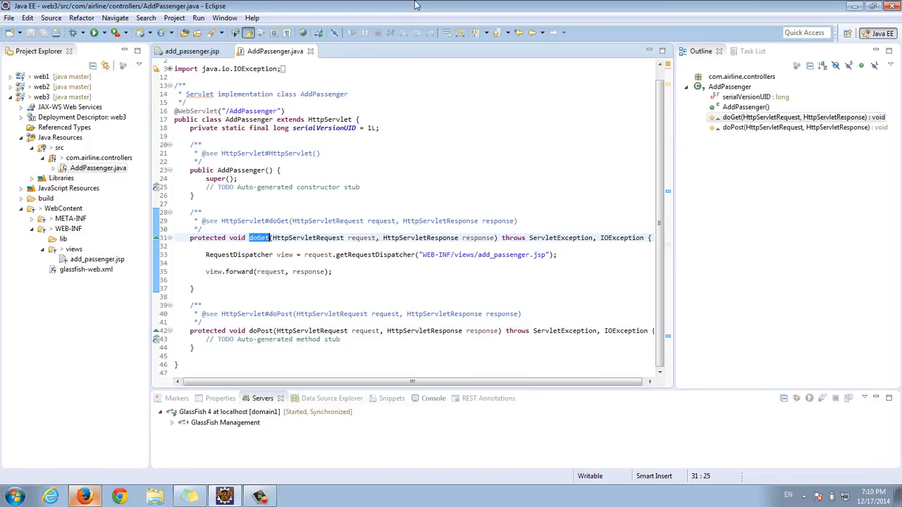
mouse_move(474, 209)
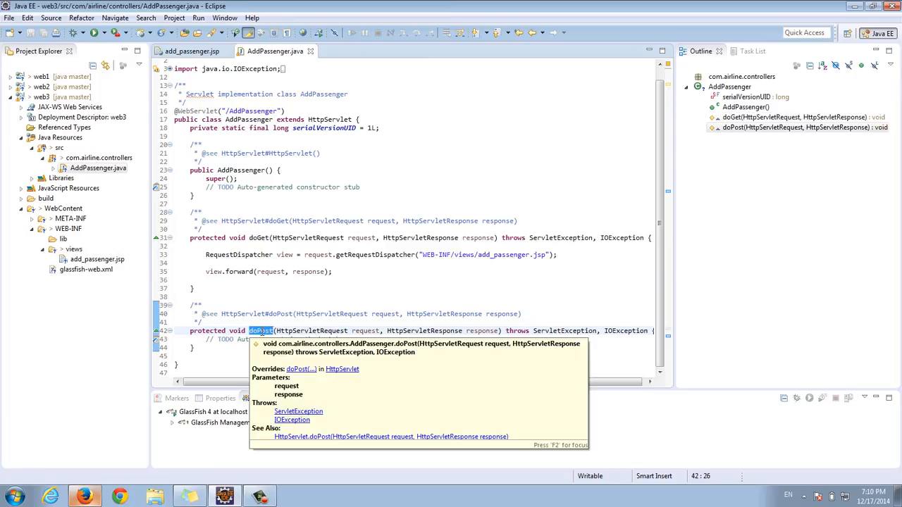
click(190, 51)
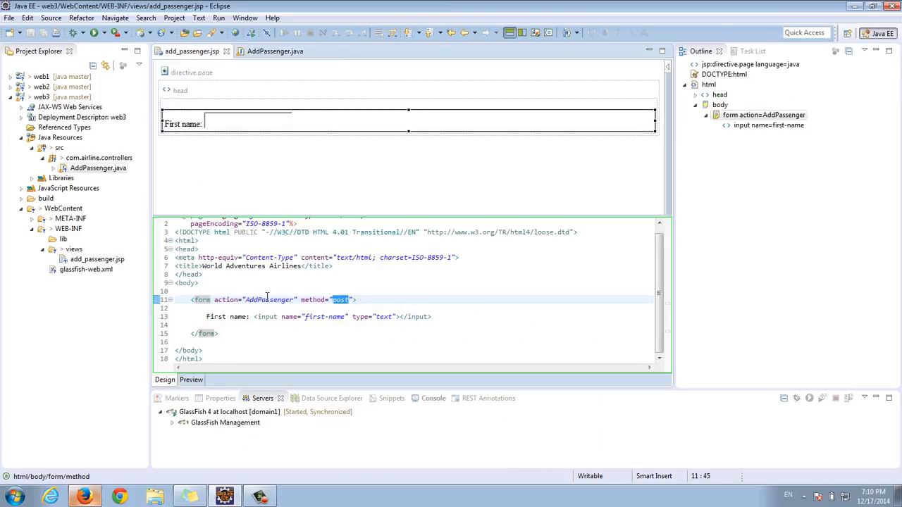
click(275, 50)
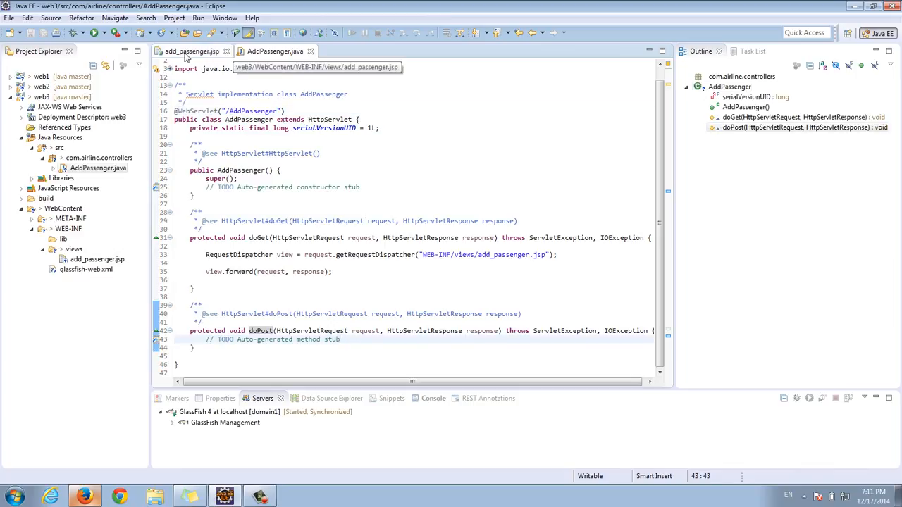
click(190, 51)
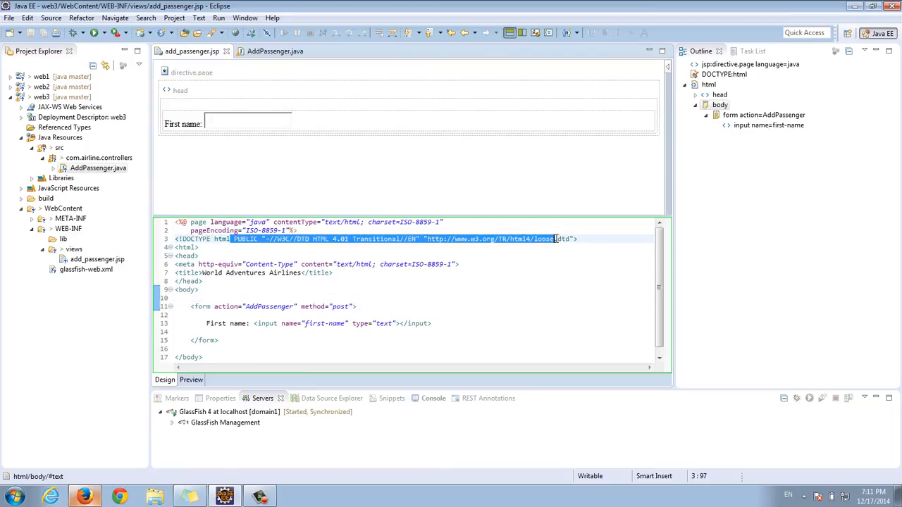
- Remove the HTML 4.01 doctype and add blank lines above the re-indented form
key(Delete)
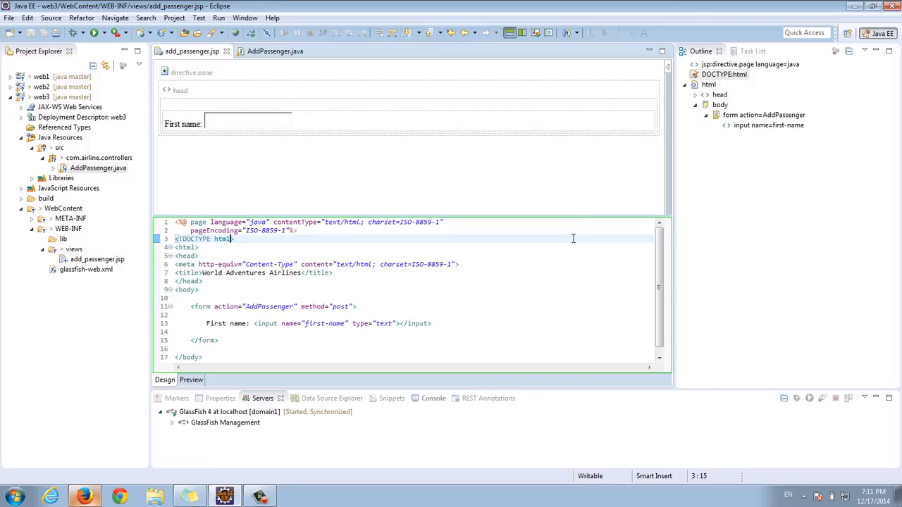
mouse_move(493, 297)
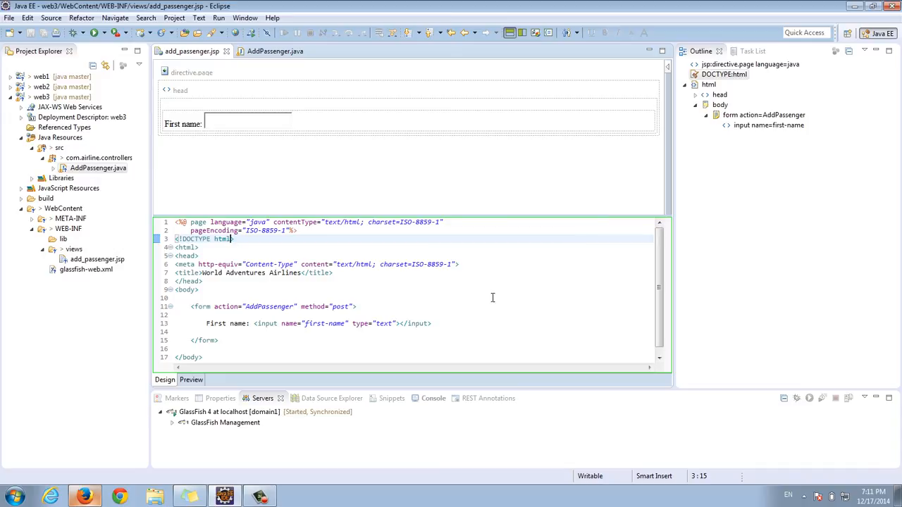
mouse_move(305, 361)
text(</html>)
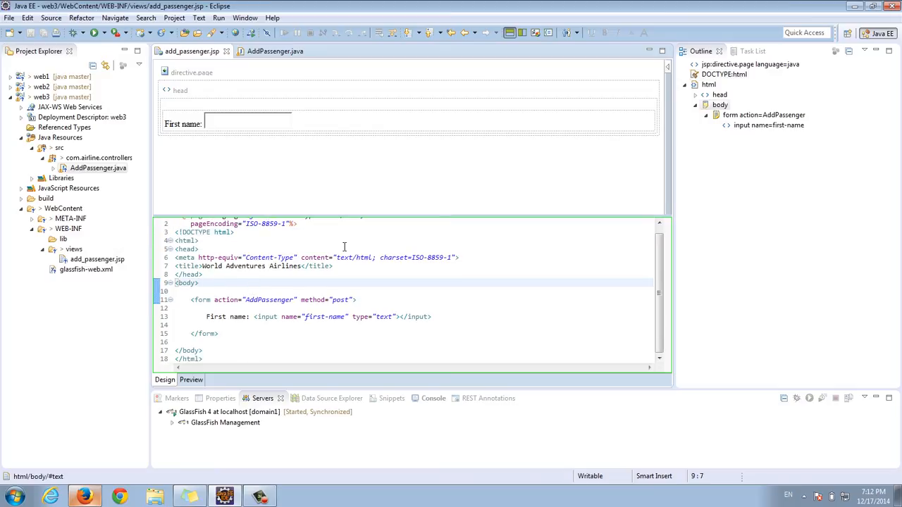
key(Return)
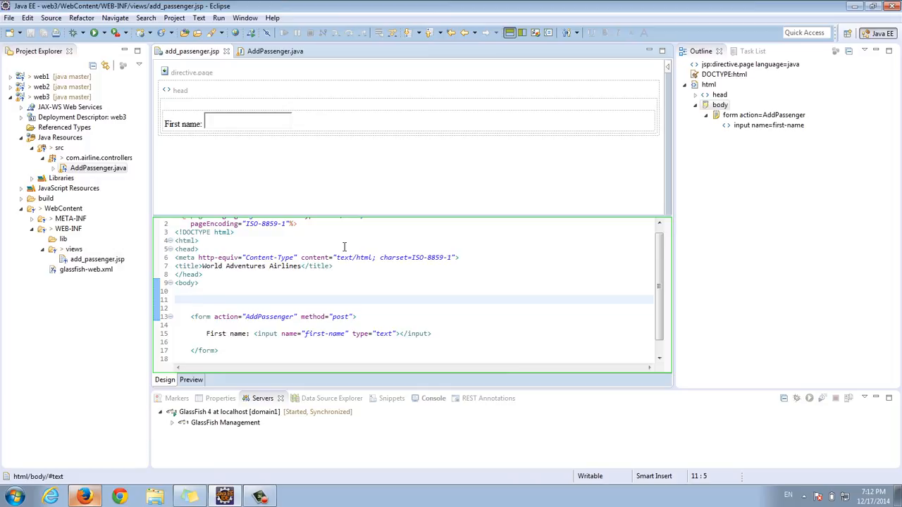
mouse_move(373, 347)
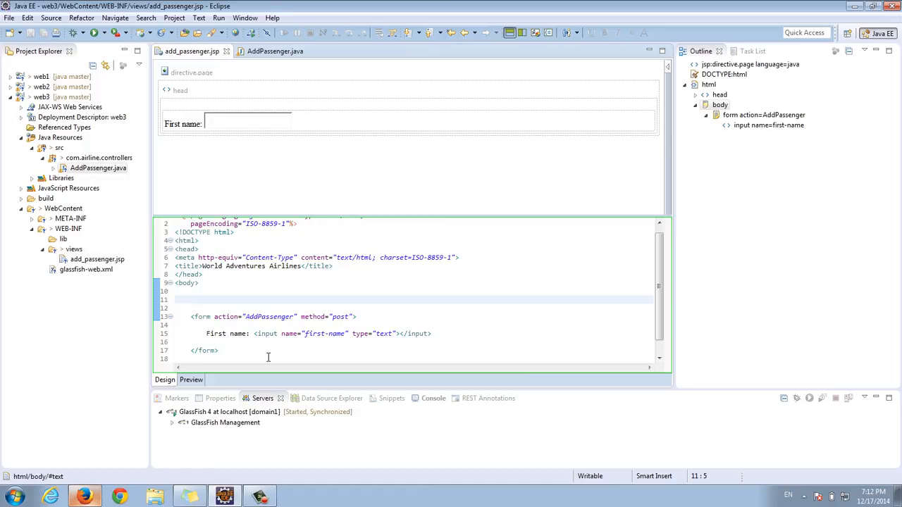
click(268, 317)
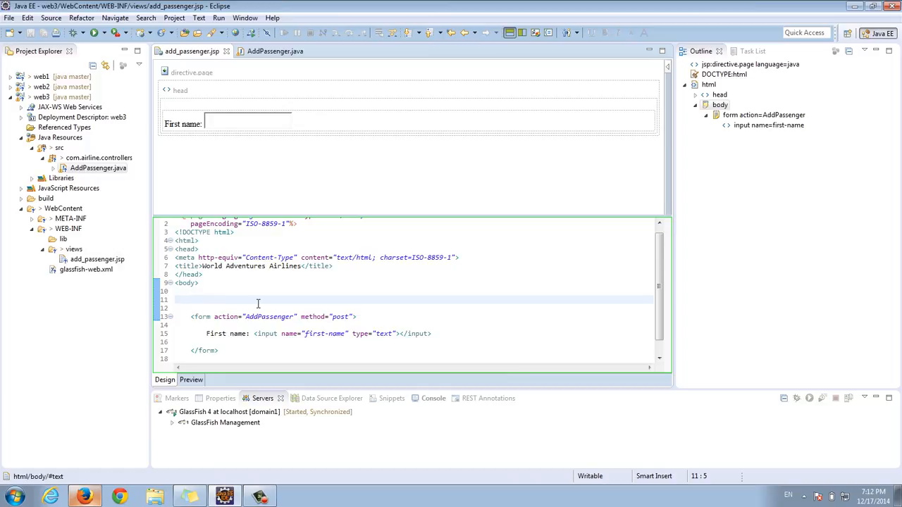
click(197, 317)
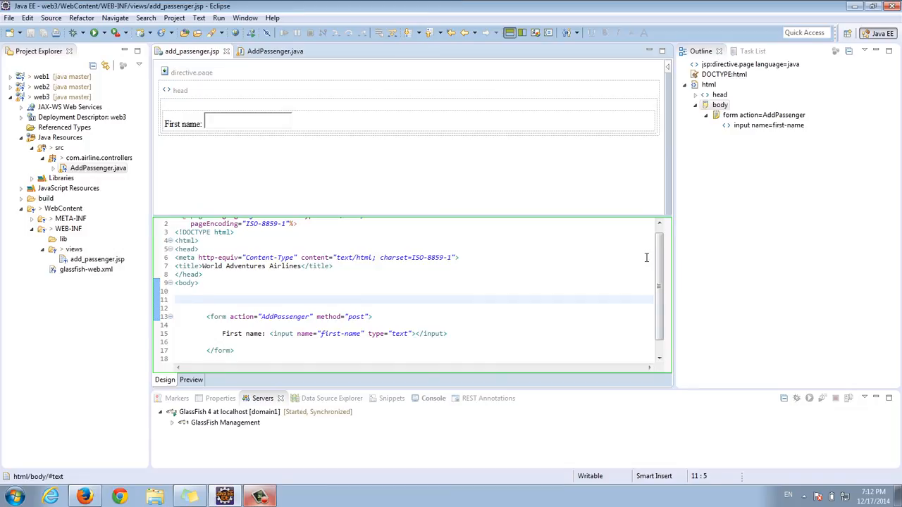
- Wrap the form in a div with class 'container', closing it after the form
text(<div)
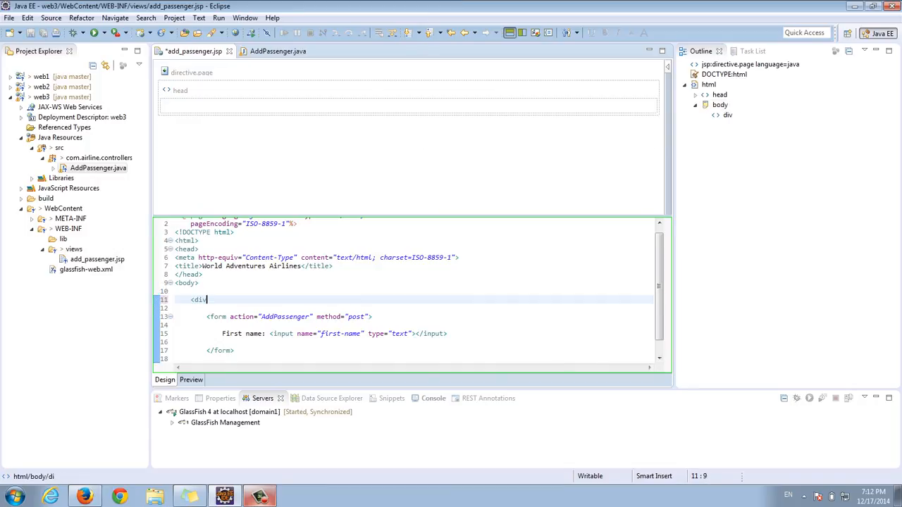
text(class="container">)
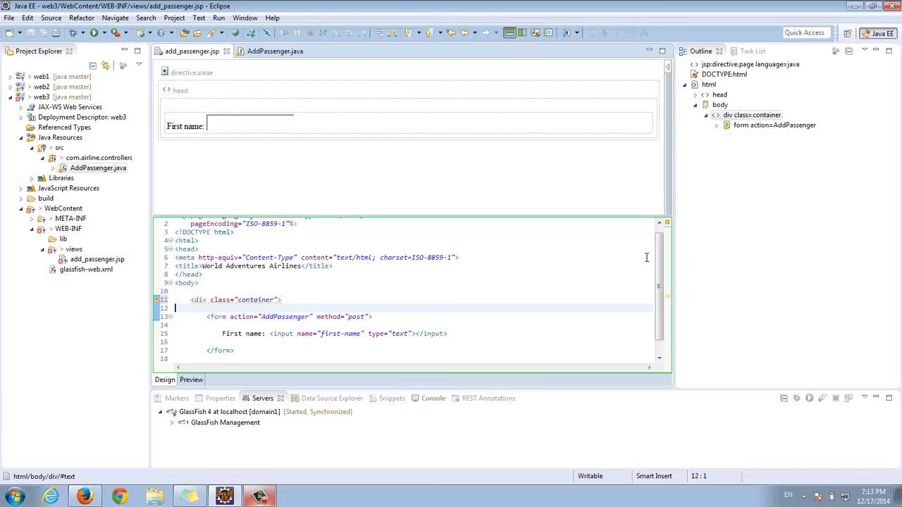
click(235, 350)
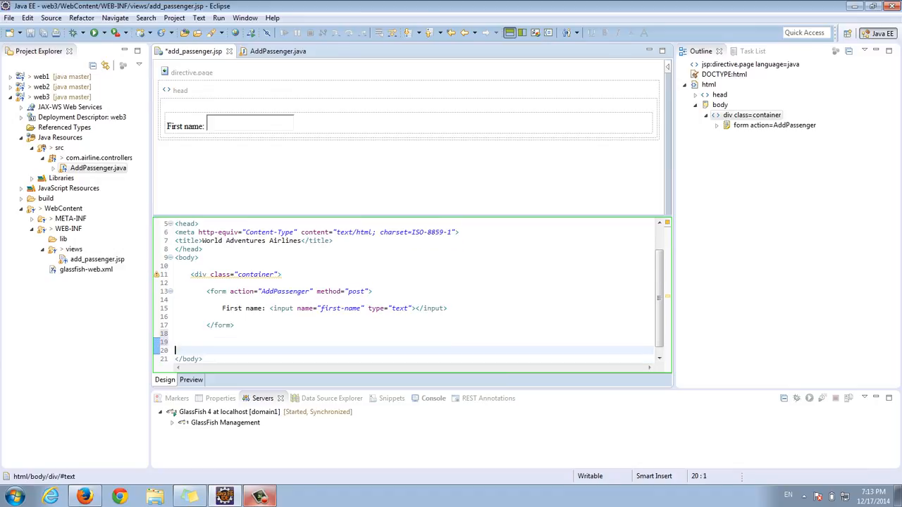
text(div>)
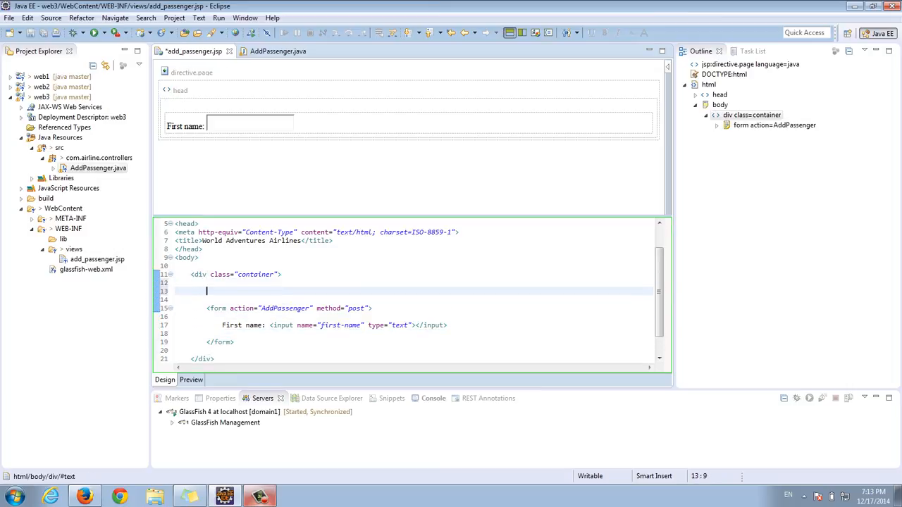
- Add a title div reading 'Add a passenger' and open a fieldset
text(<div class="title">Add a p</div>)
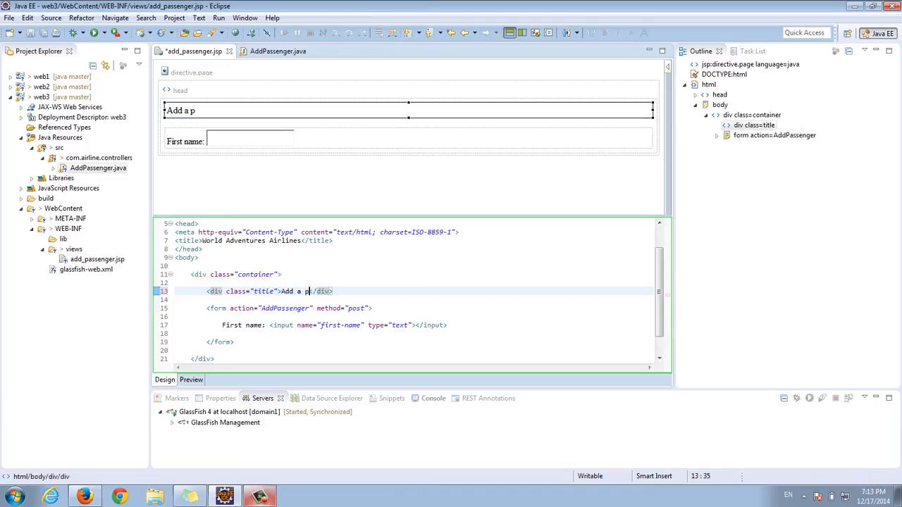
text(asseng)
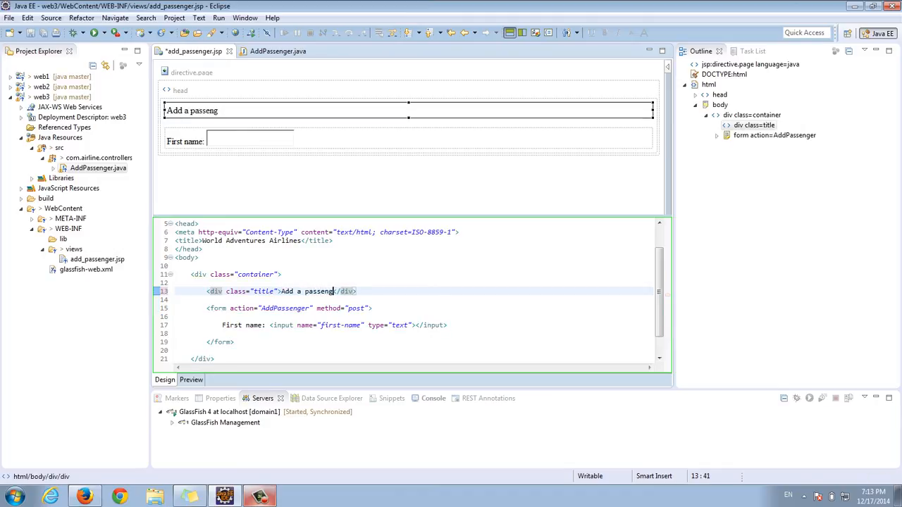
text(er)
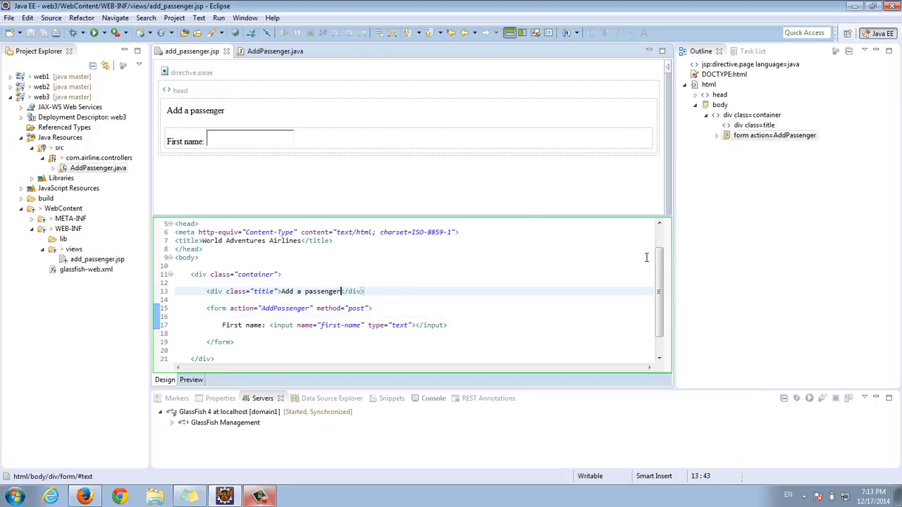
text(<fieldset)
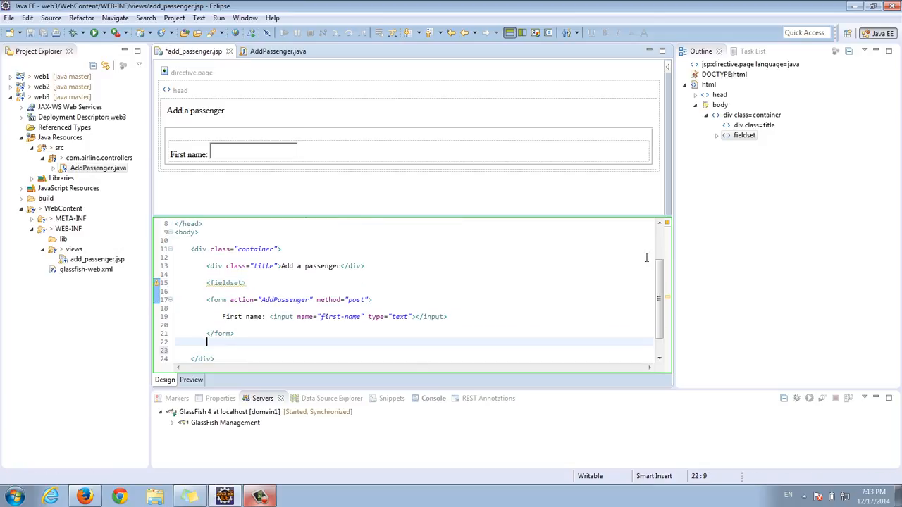
- Close the fieldset after the form and add a 'Passenger details' legend
text(>)
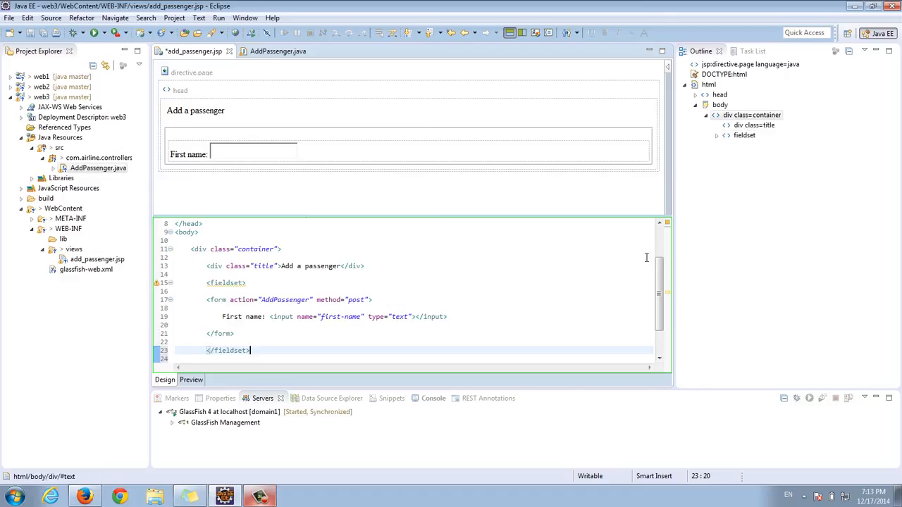
key(ctrl+s)
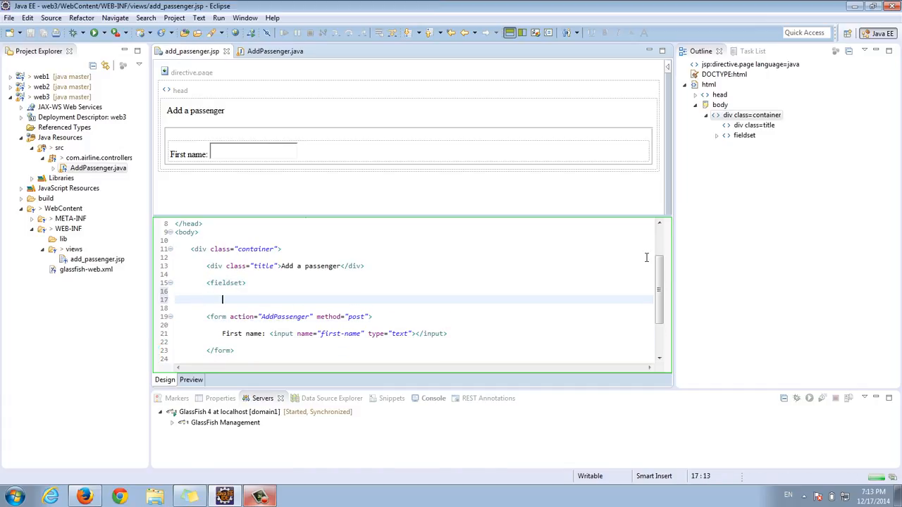
text(<le)
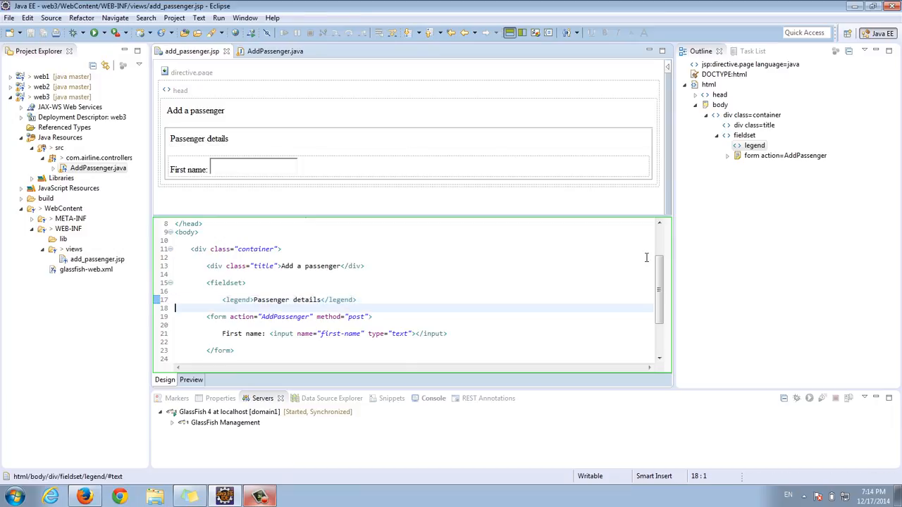
scroll(down, 3)
text(<label for="first-name" class="inputLabel"></label>)
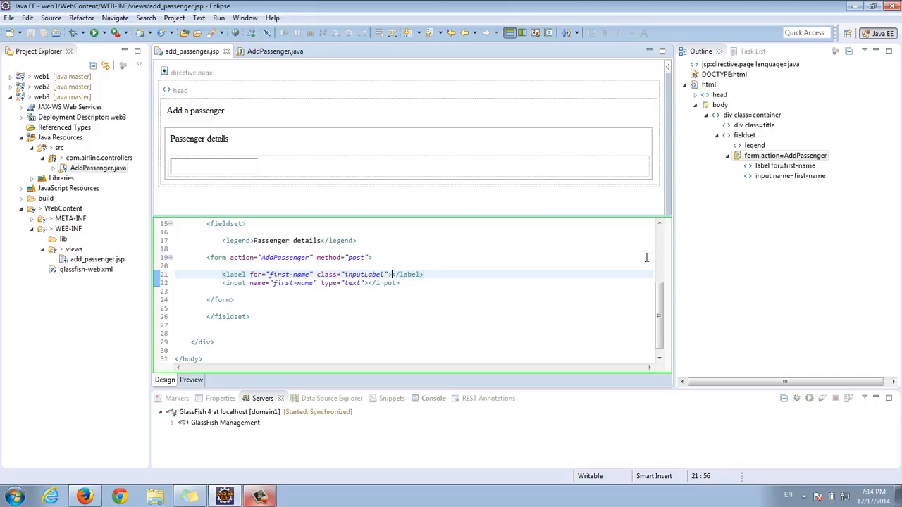
- Put 'First name:' in an inputLabel label tied to first-name, then select the AddPassenger action value
text(First na)
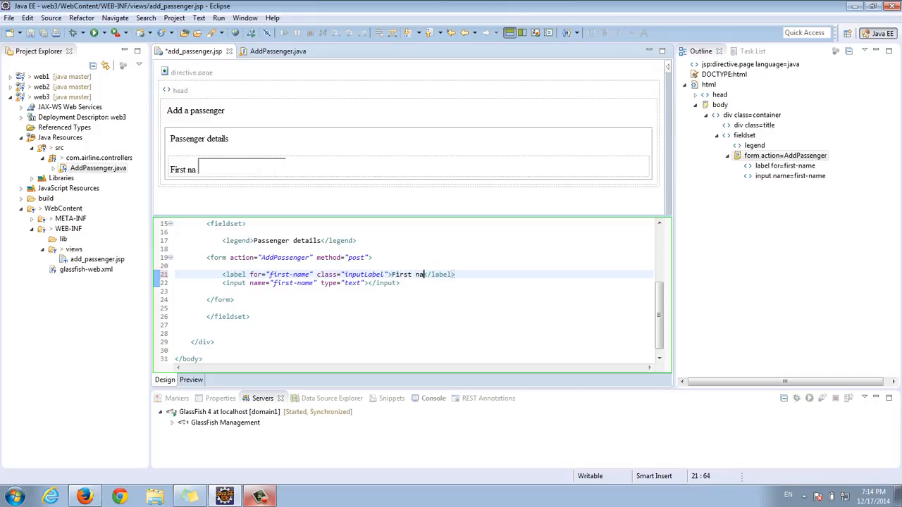
text(me:)
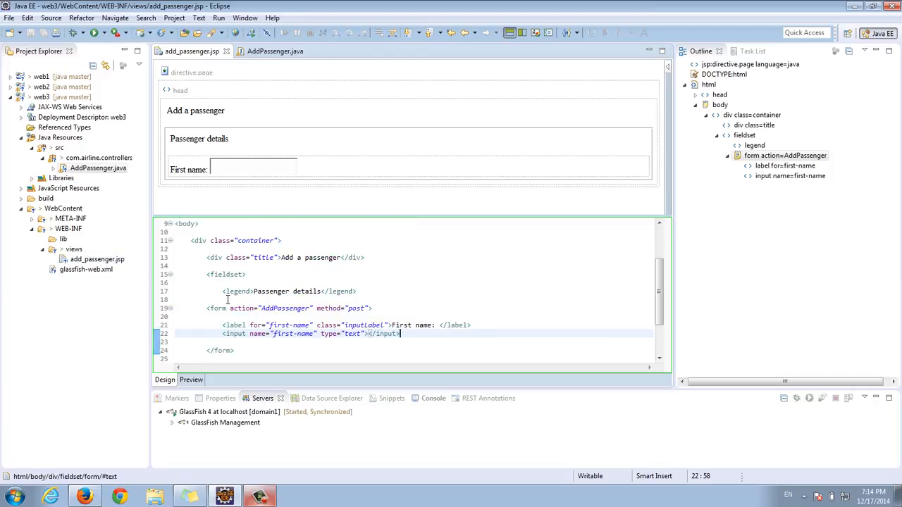
double_click(285, 308)
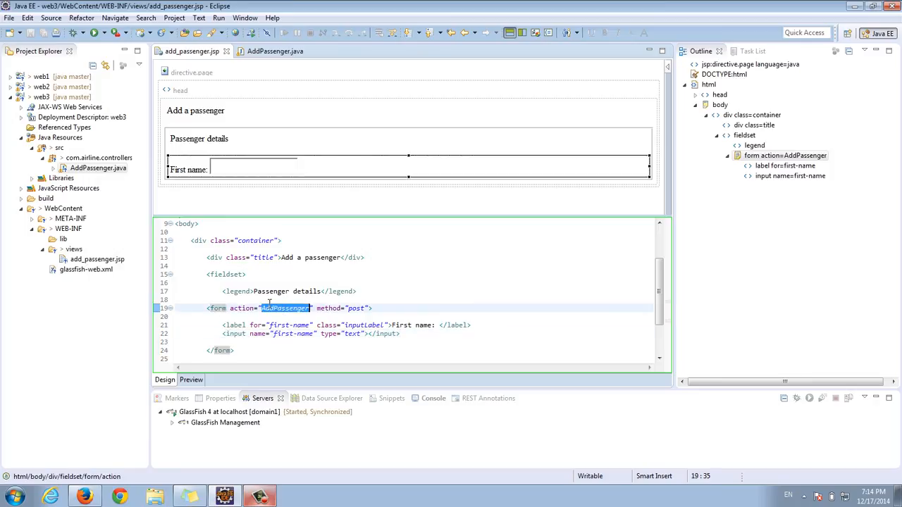
mouse_move(285, 308)
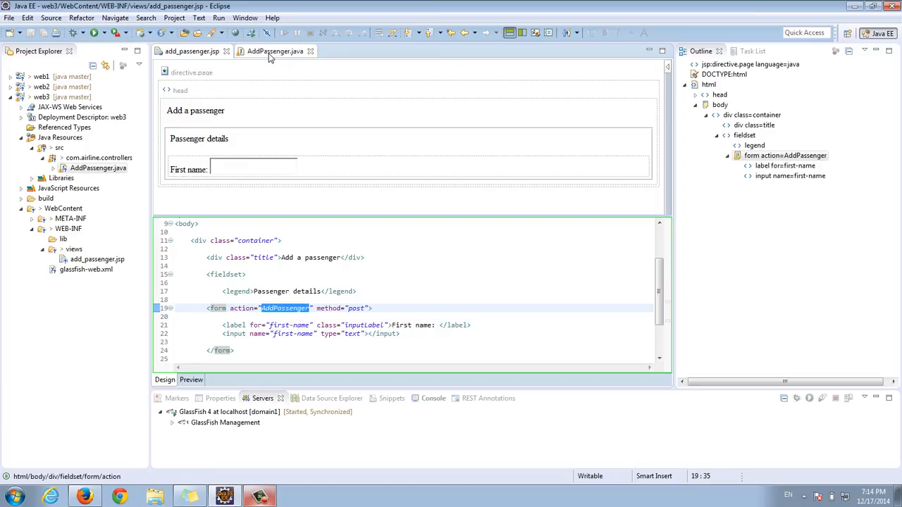
- Review doPost in AddPassenger.java, then return to add_passenger.jsp
click(275, 51)
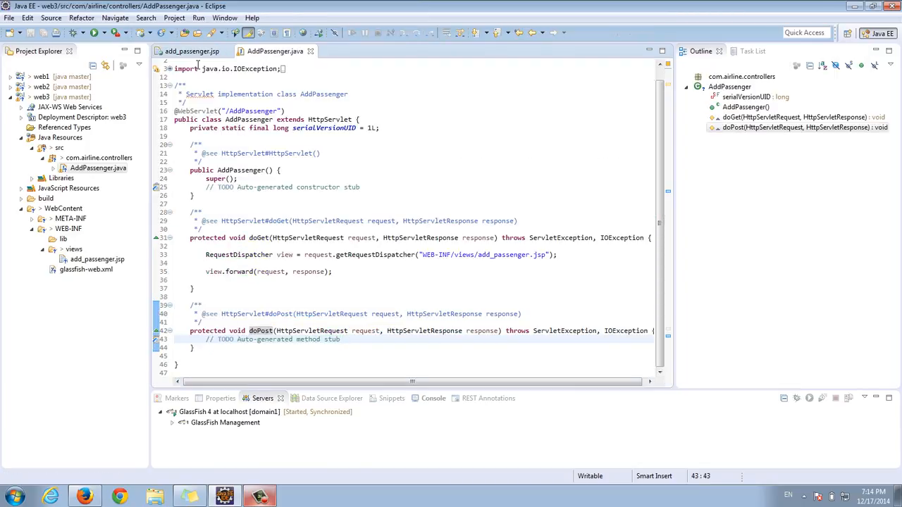
click(191, 51)
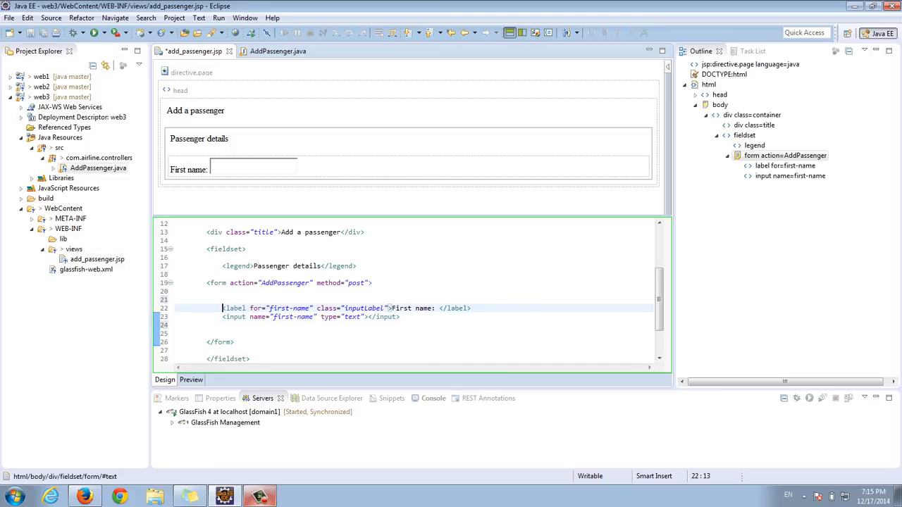
- Wrap the first-name label and input in an inputField div and paste copies of the block
text(<div class=)
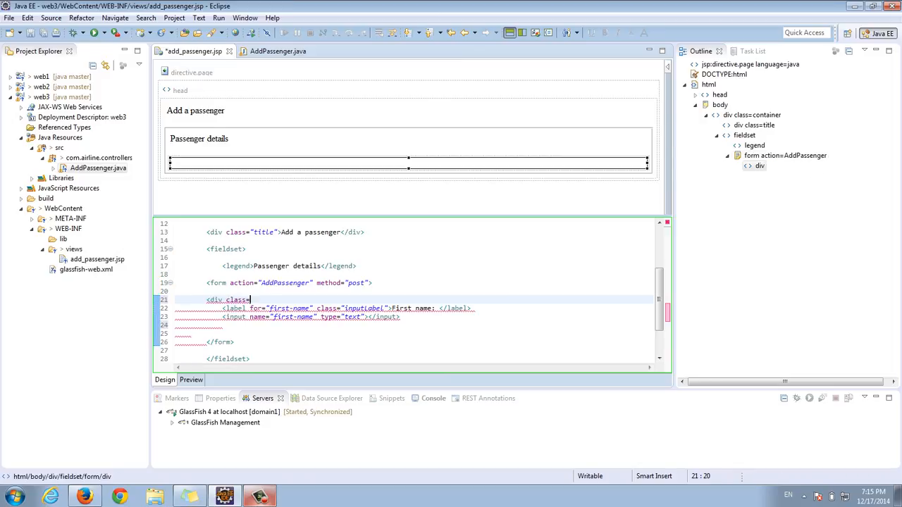
text(input")
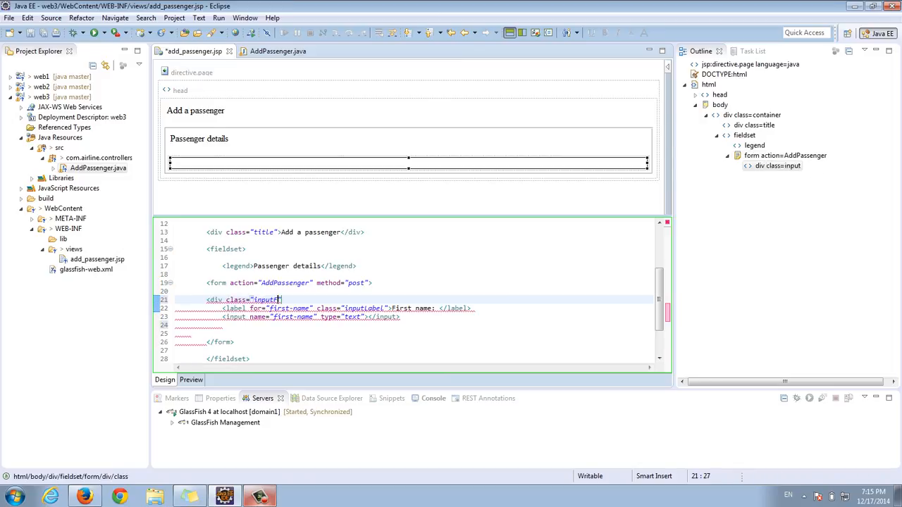
text(Field">)
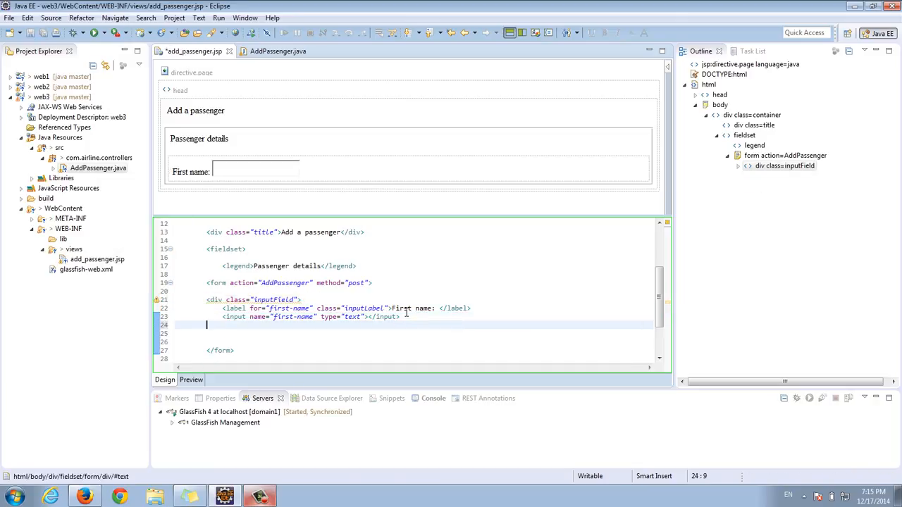
text(</div>)
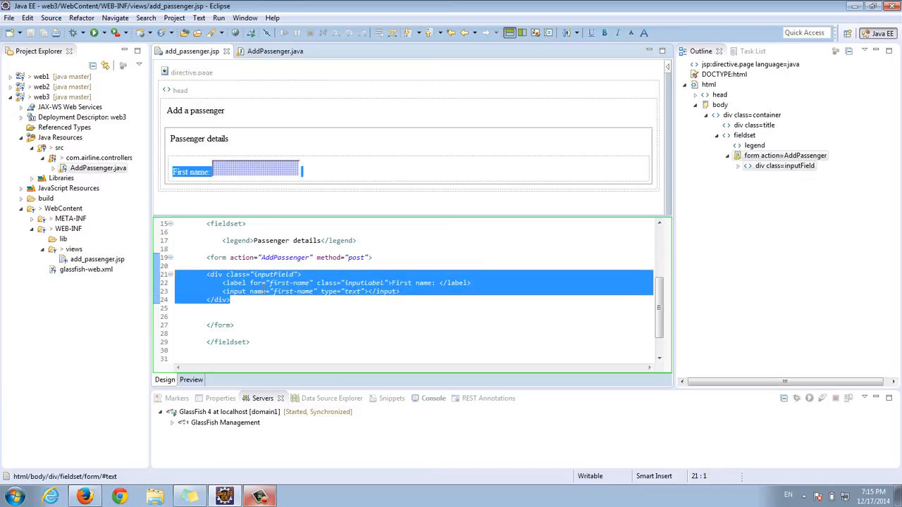
click(292, 291)
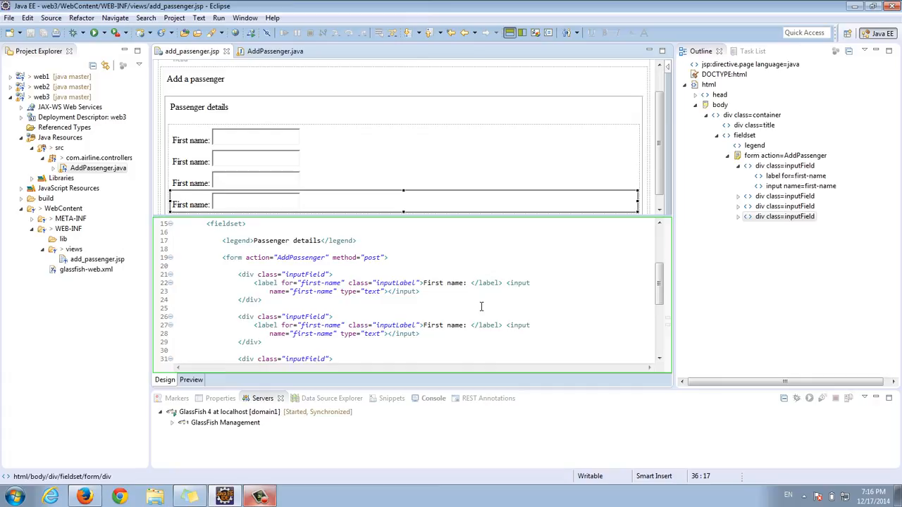
- Rename the copied blocks to Last name, Date of birth (dob) and Gender
scroll(down, 3)
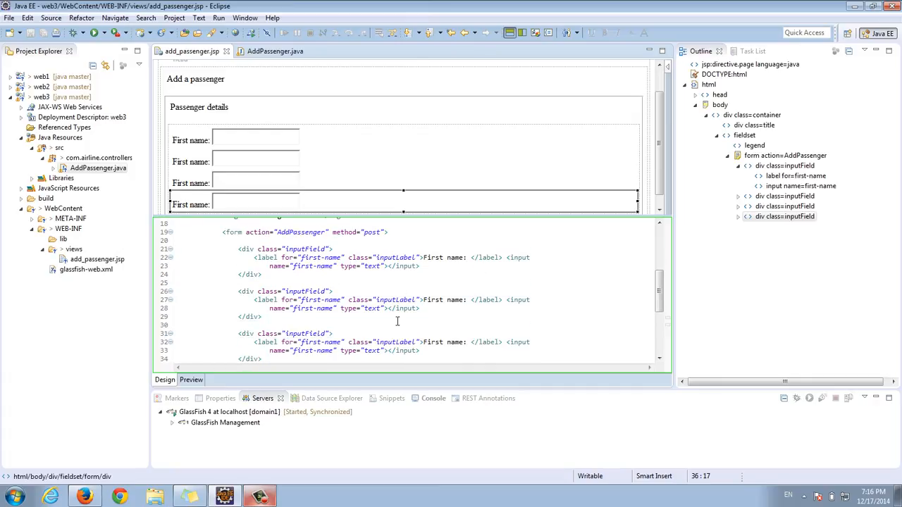
click(435, 299)
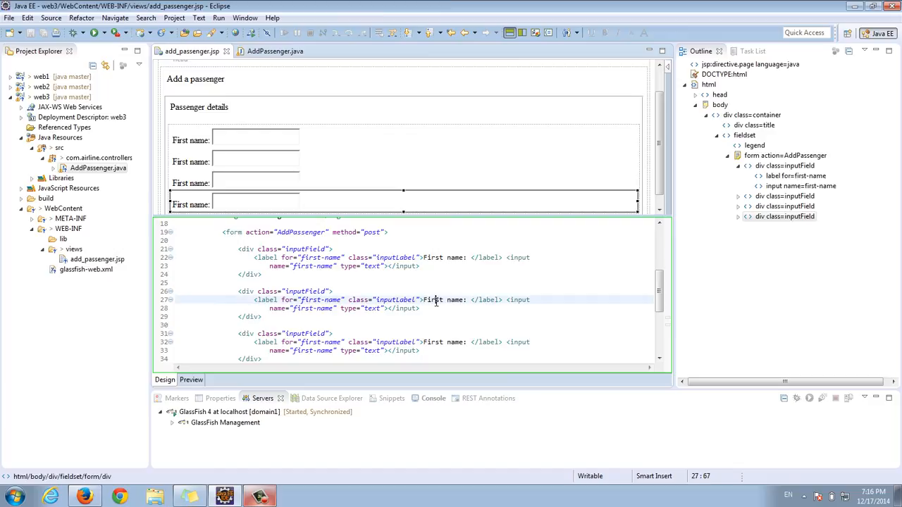
text(Last)
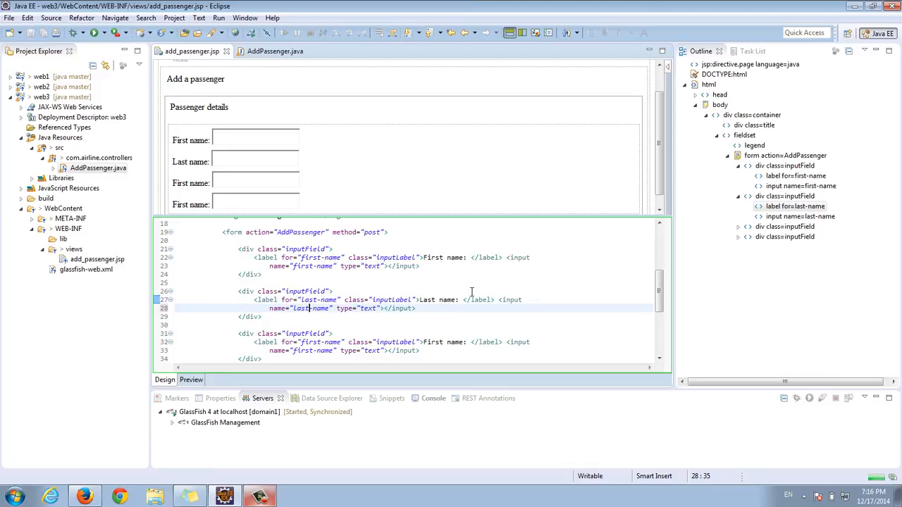
scroll(down, 3)
text(Date)
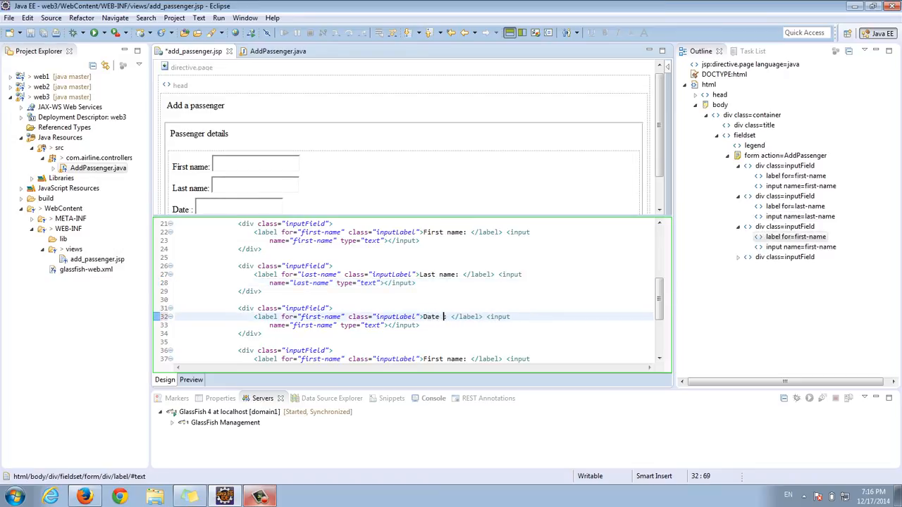
text(of birth)
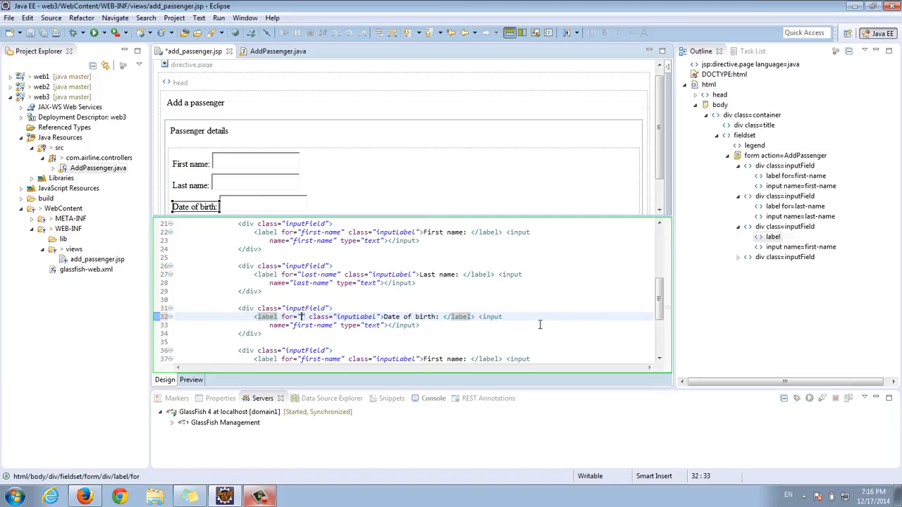
text(dob)
click(448, 359)
text(Gende)
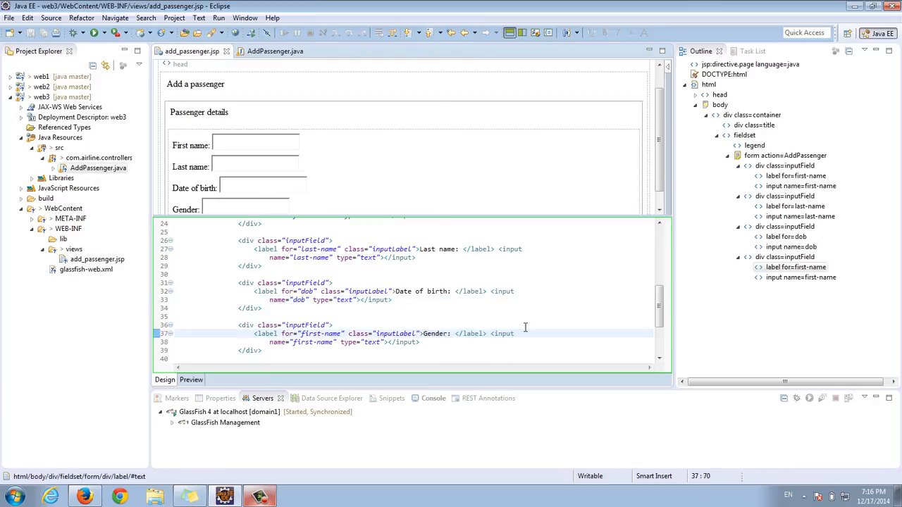
scroll(down, 3)
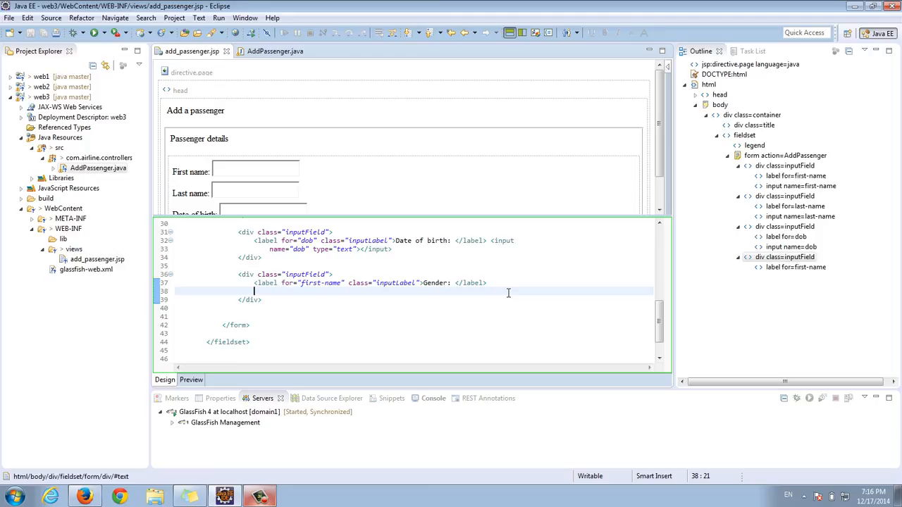
- Add a select named gender with Male and Female options under the Gender label
text(<sle)
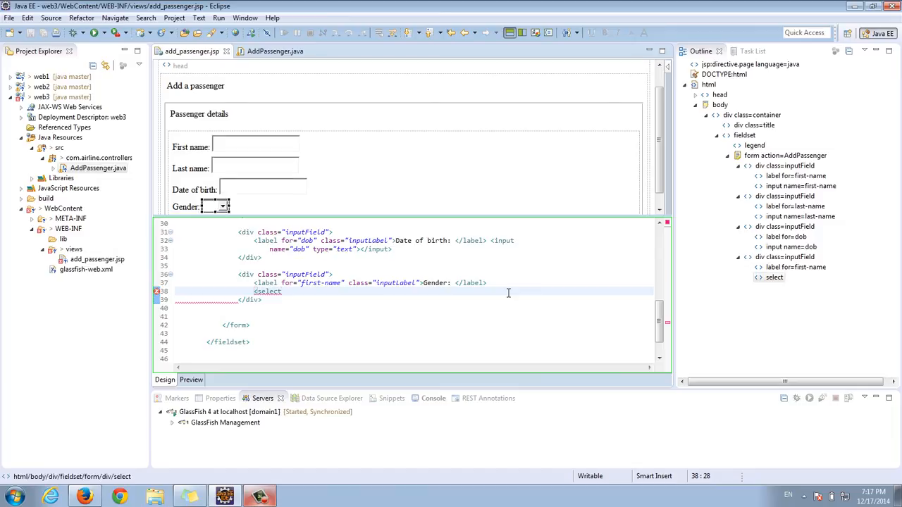
text(name="gender">)
text(<option value="Male">Ma)
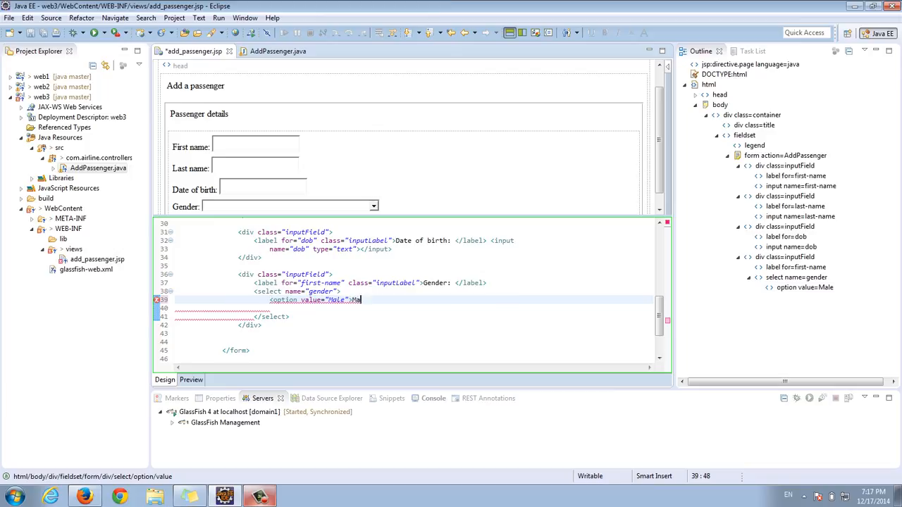
text(le</option>)
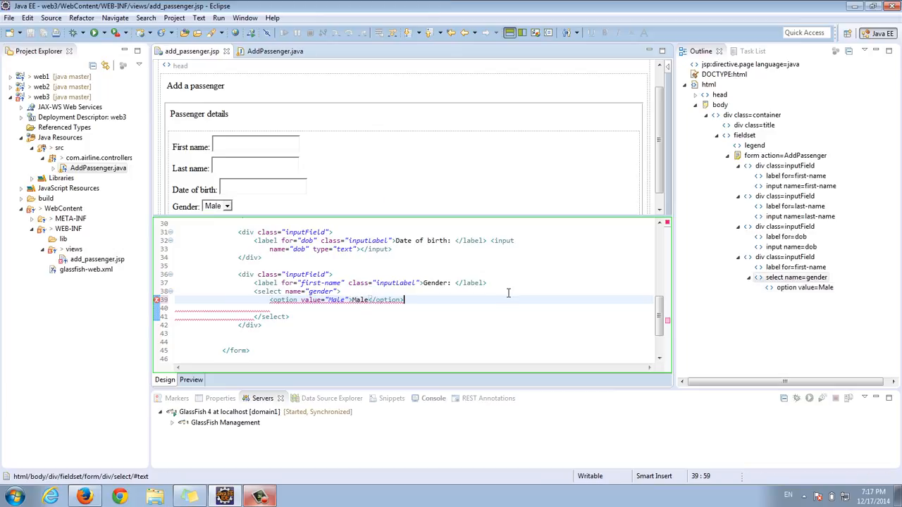
text(<option value)
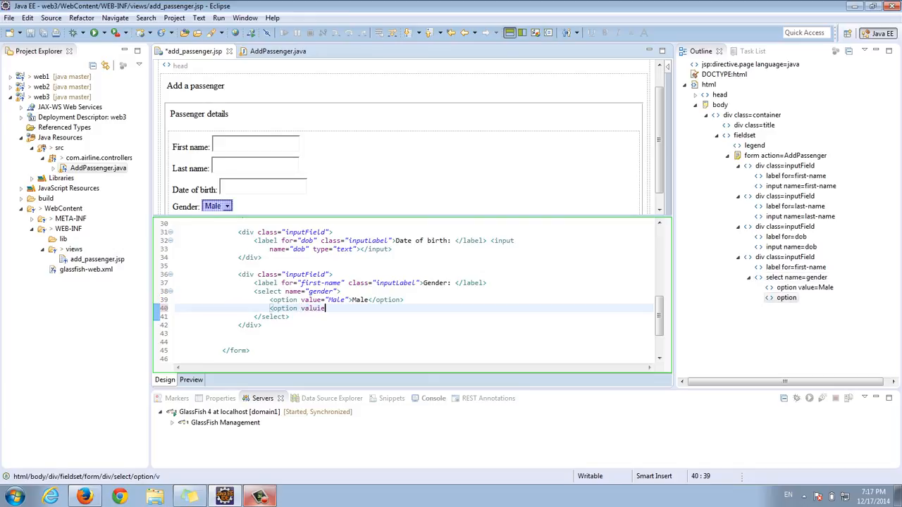
text(Female")
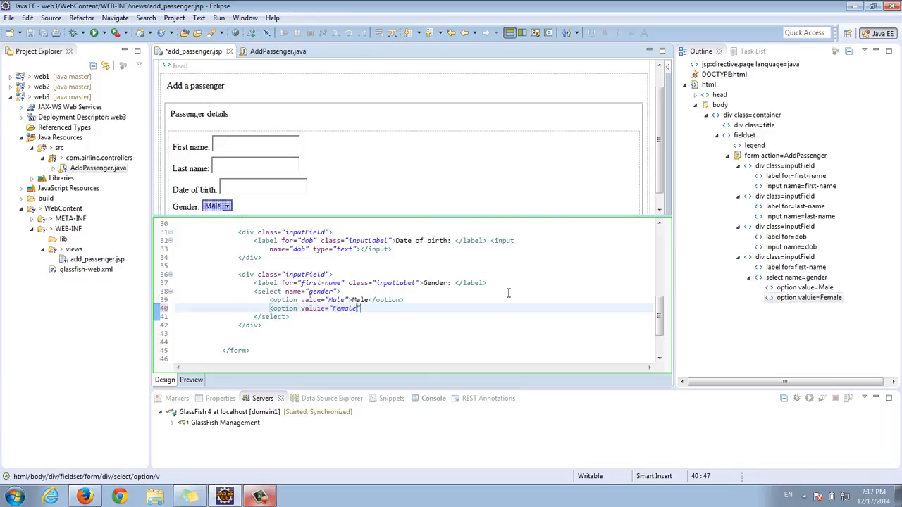
text(>G)
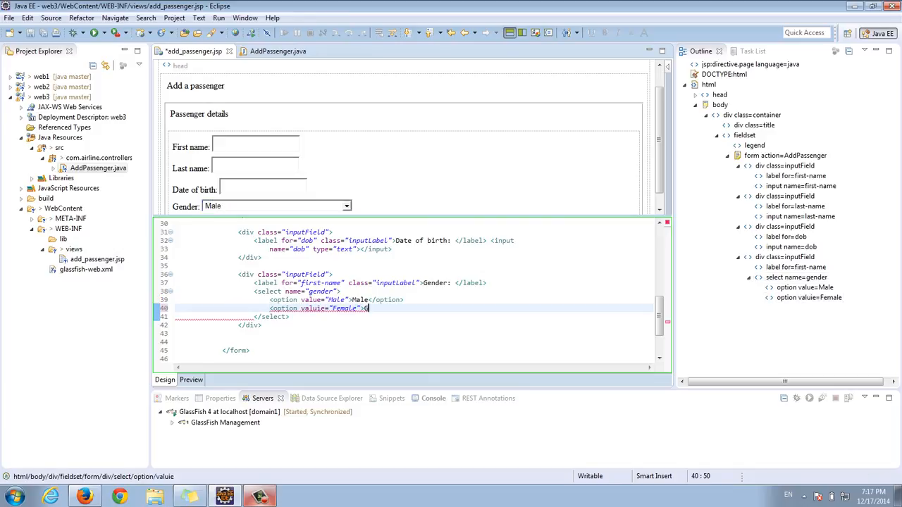
text(Female)
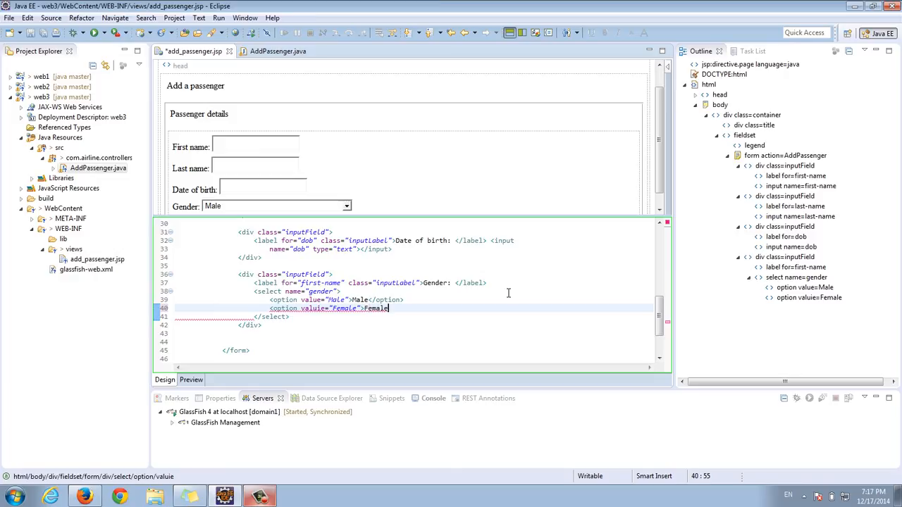
text(</option>)
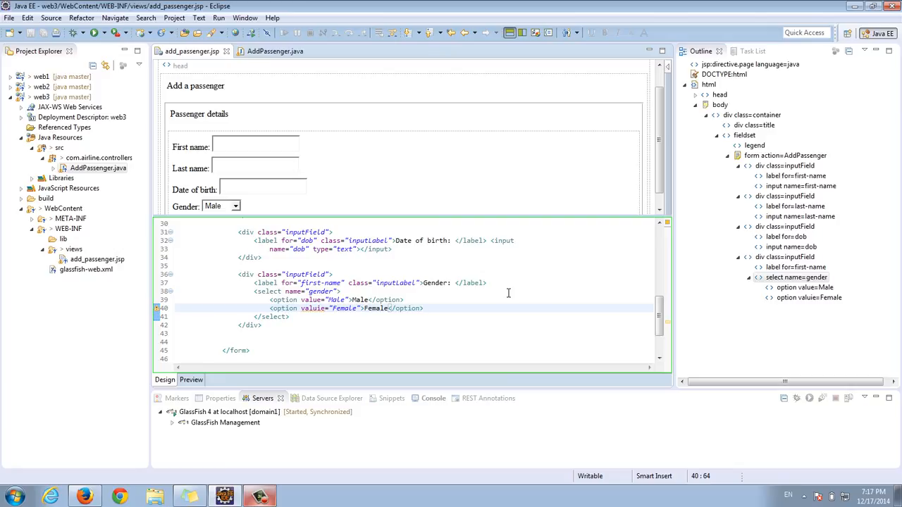
scroll(down, 3)
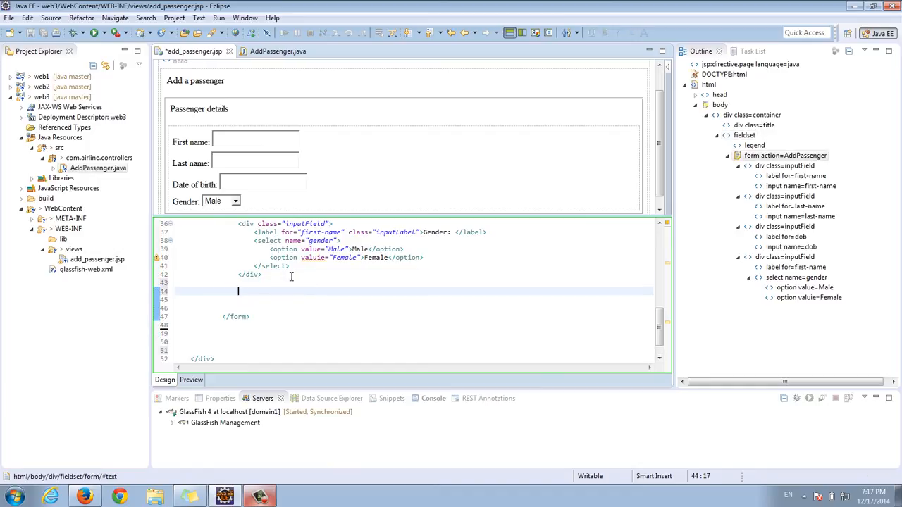
- Close the fieldset and open a submitField div with class inputField
text(</fieldset>)
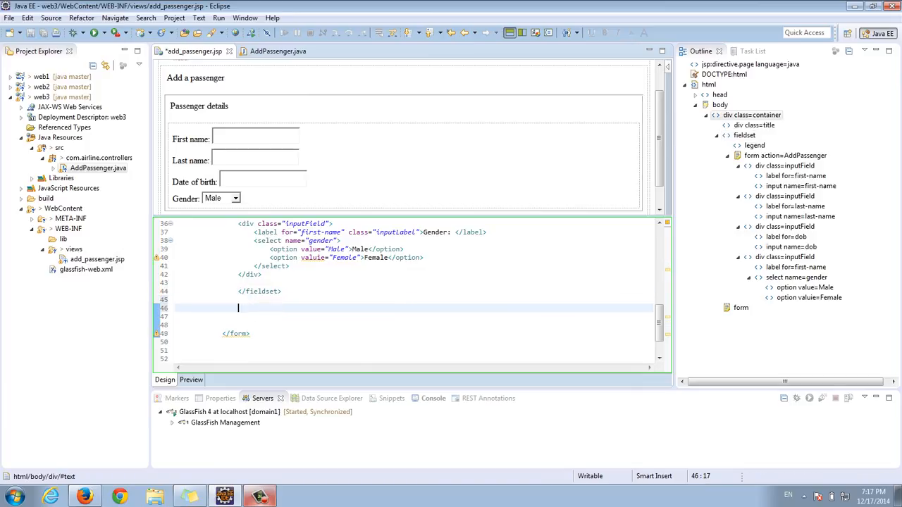
text(<di)
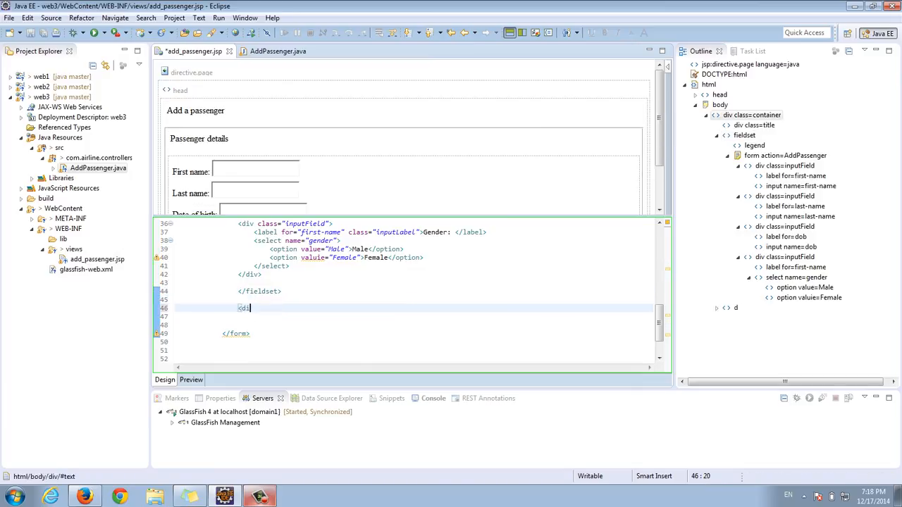
text(class="inputField" id="submitField)
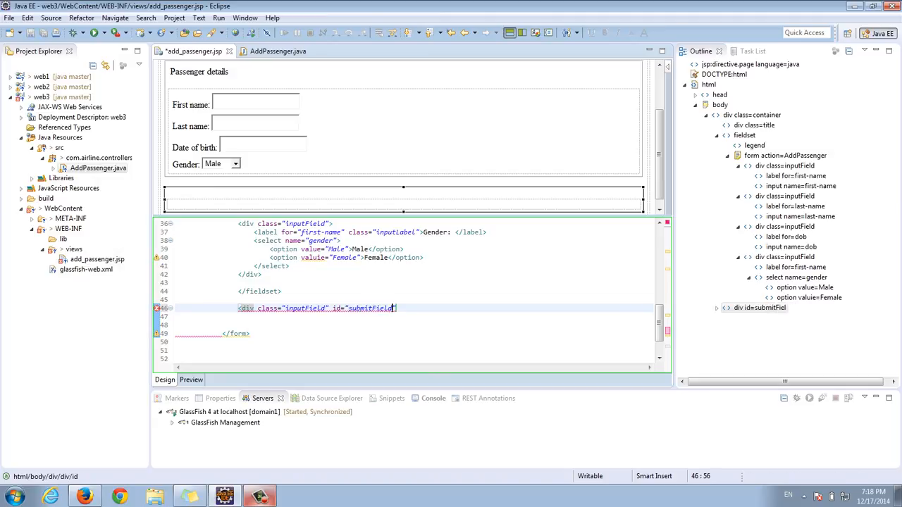
text(")
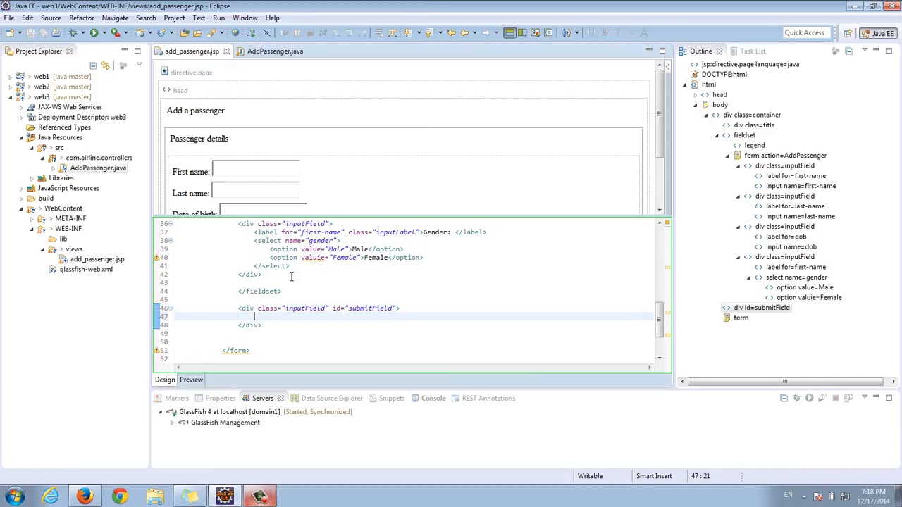
- Add a submit input valued 'Add new passenger' inside that div
text(<input id="submitBtn")
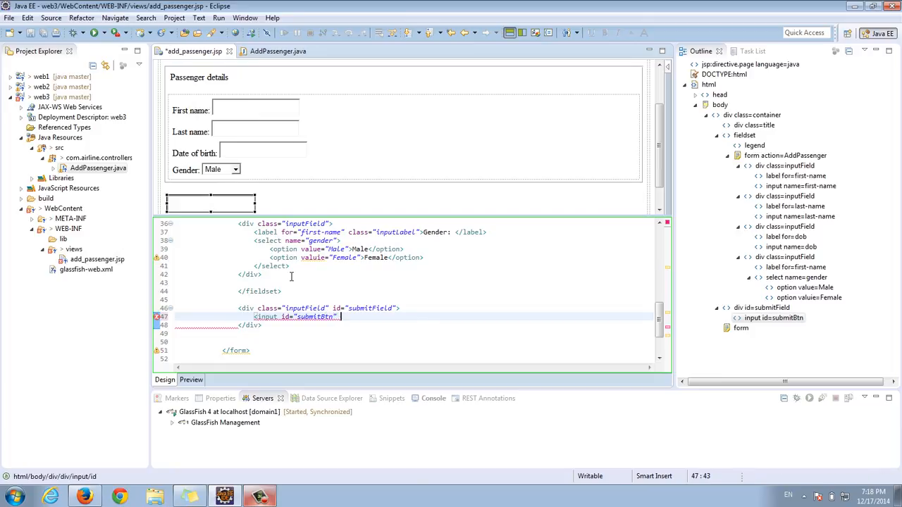
text(type="")
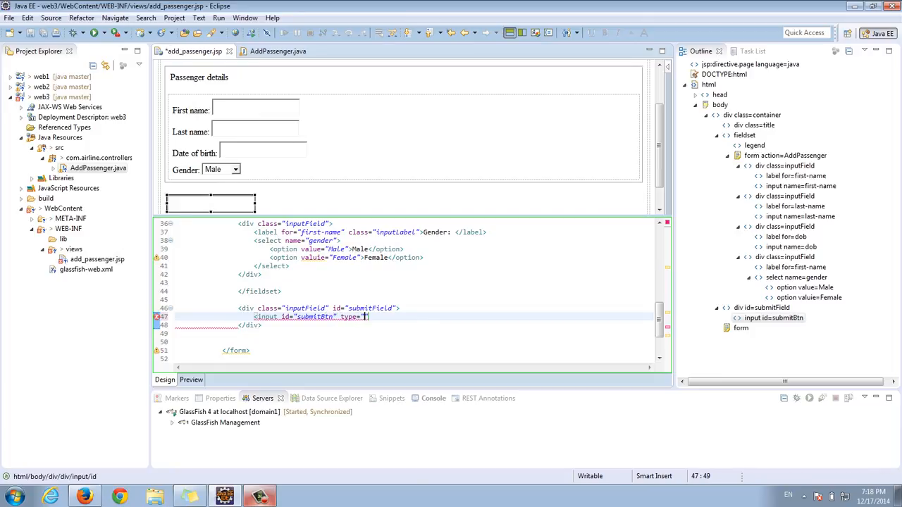
text(submit)
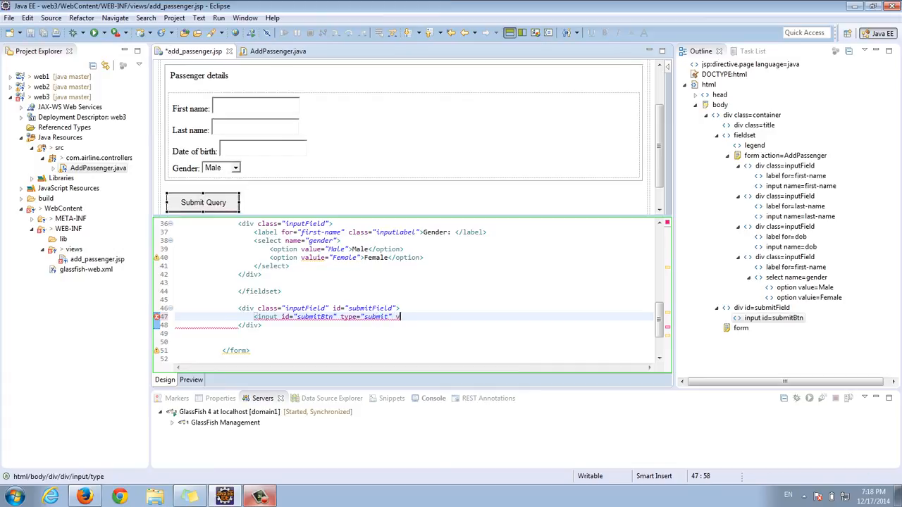
text(alue=")
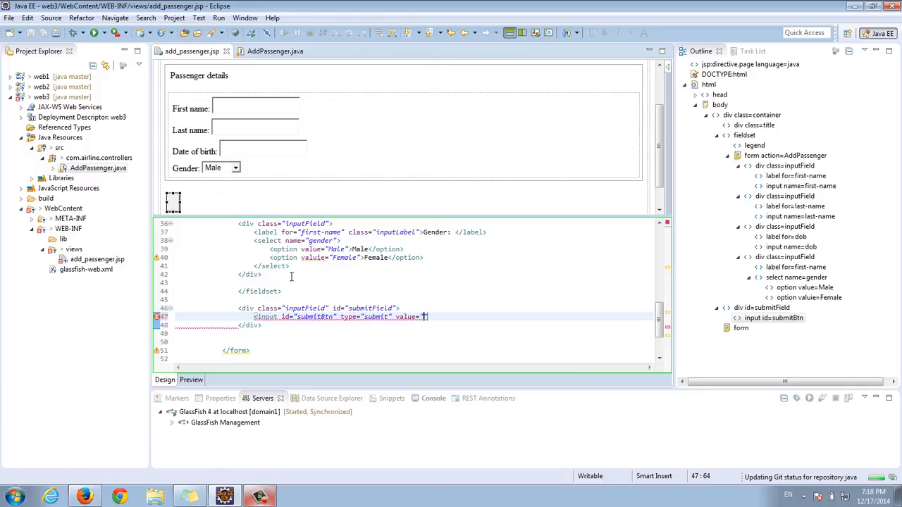
text(Add new)
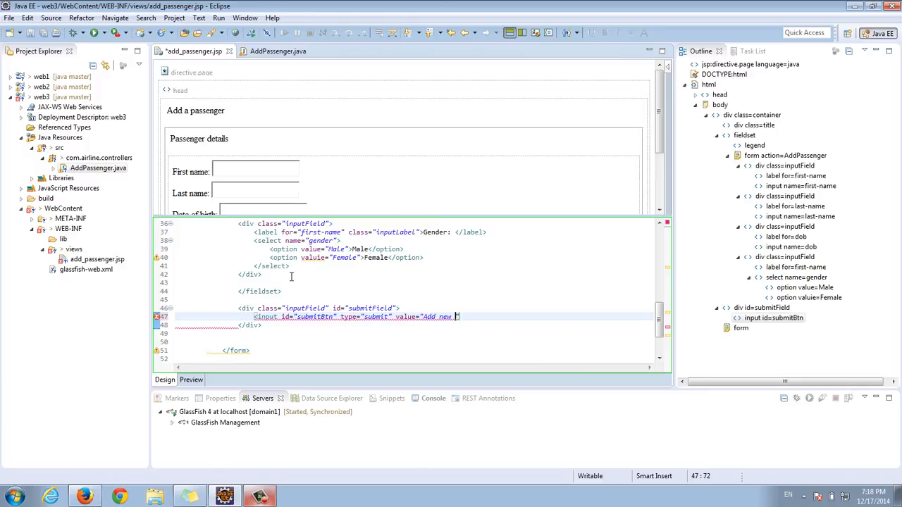
text(passenger"></input>)
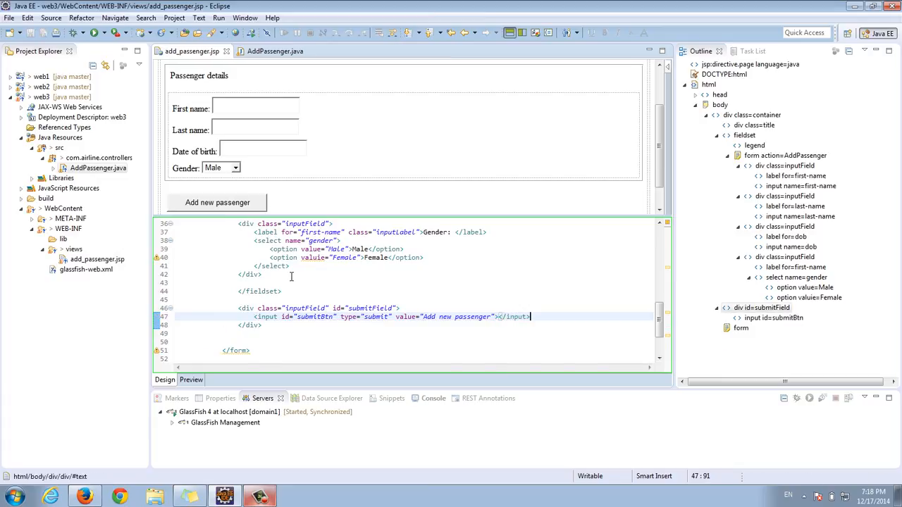
scroll(down, 3)
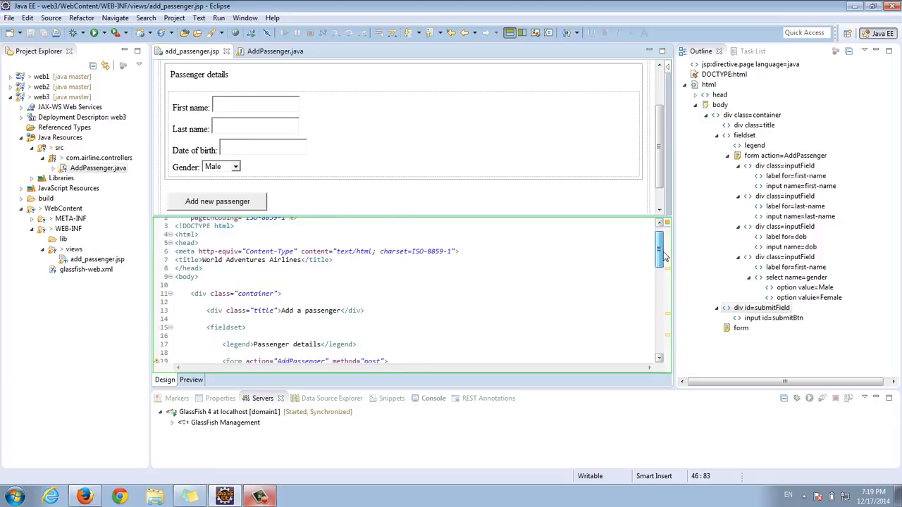
scroll(down, 3)
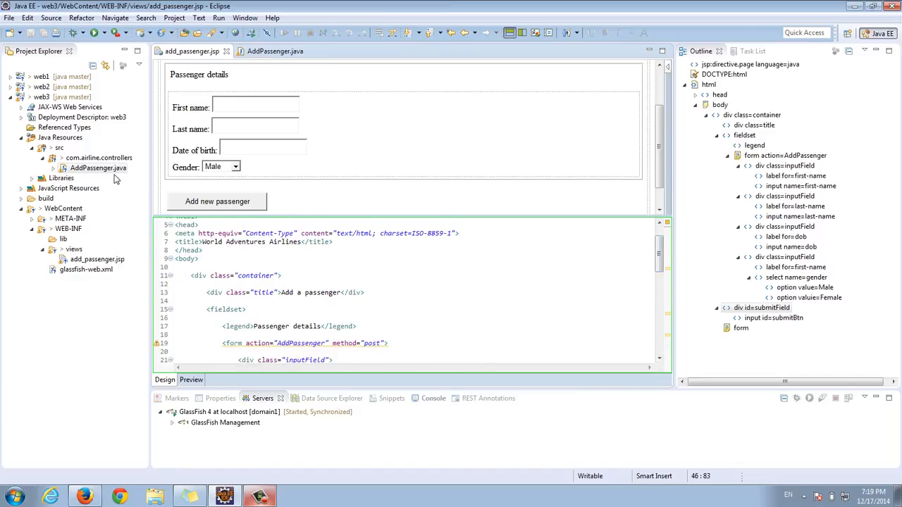
click(259, 496)
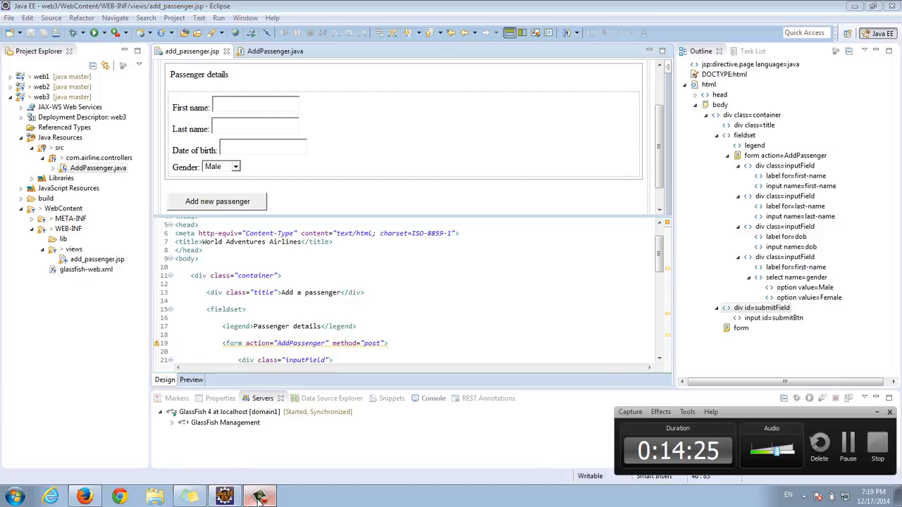
mouse_move(586, 393)
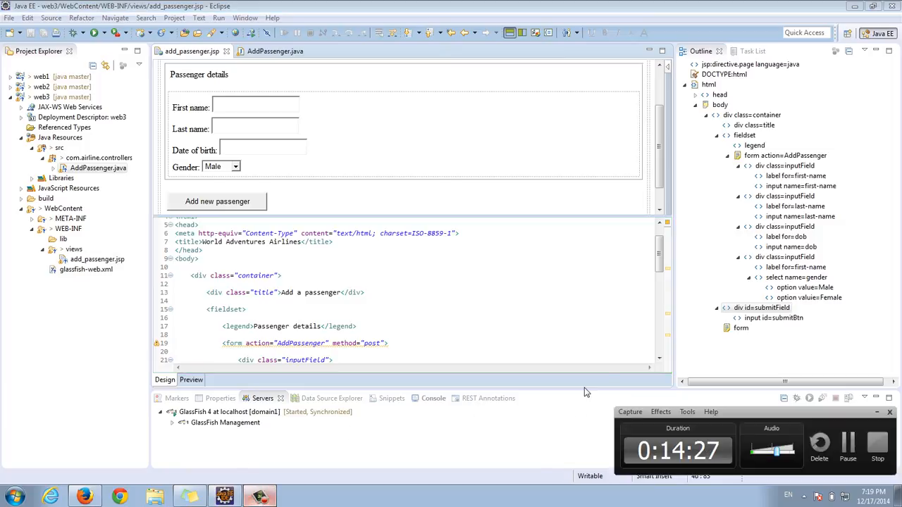